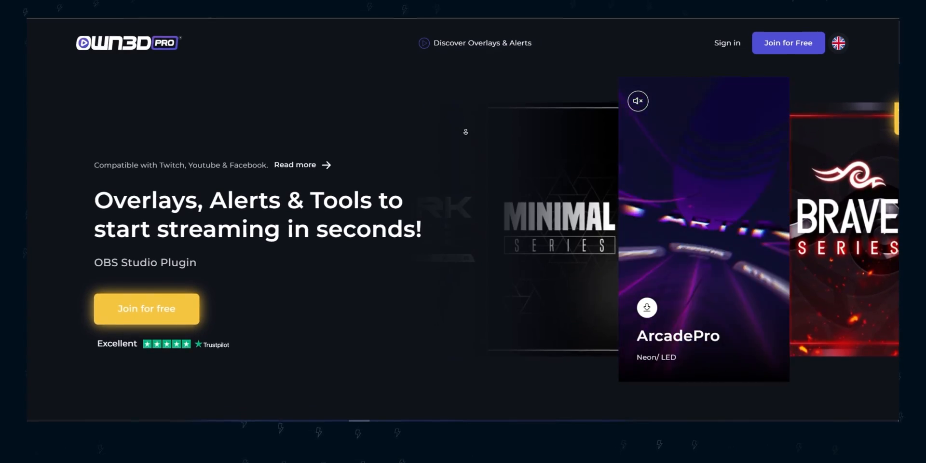
Scroll down the OWN3D Pro homepage toward Discover Overlays & Alerts.
scroll("down", 3)
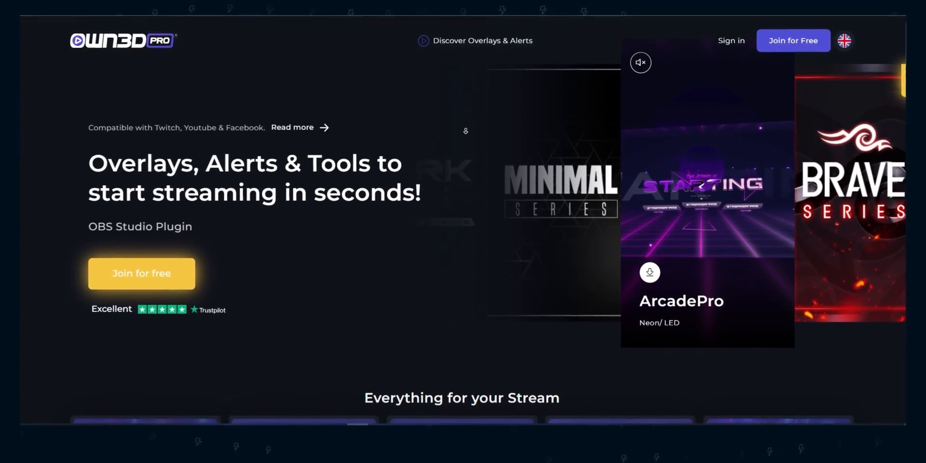
scroll("down", 3)
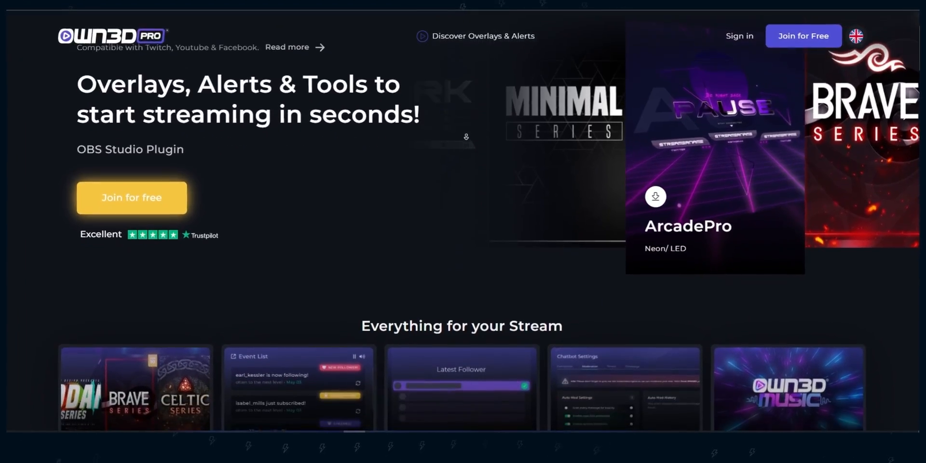
scroll("down", 3)
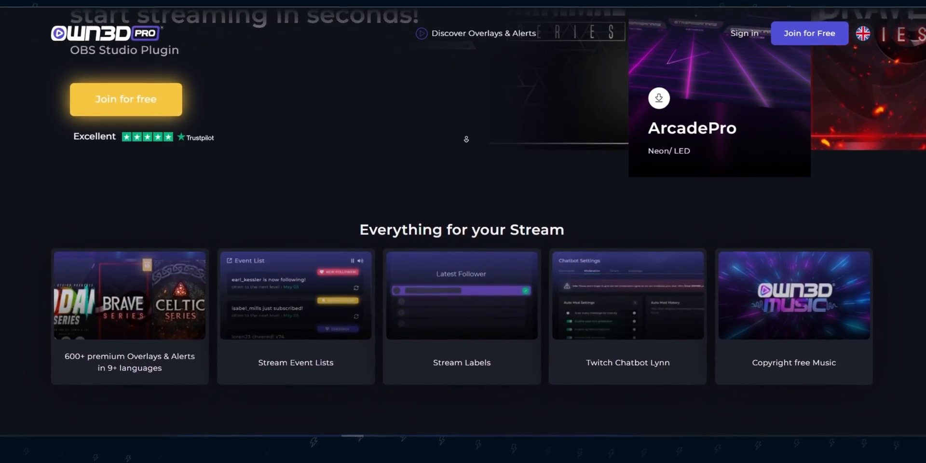
scroll("down", 3)
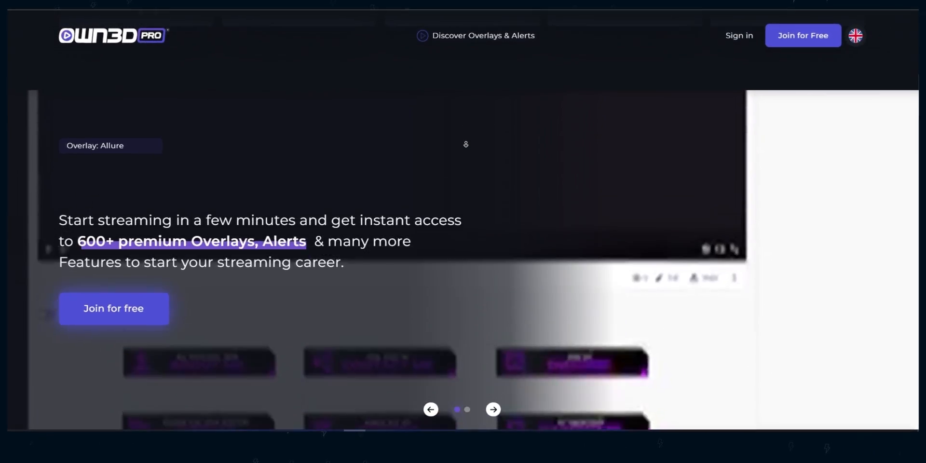
scroll("down", 3)
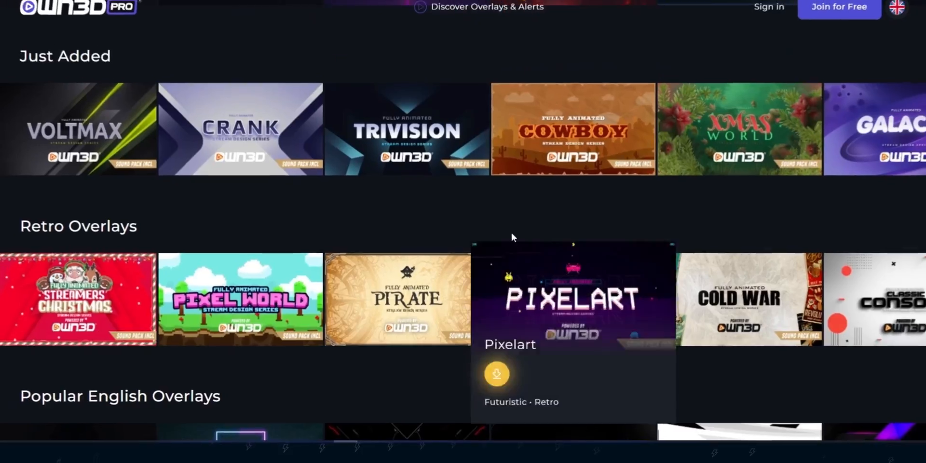
Show the Event filter options and scroll through the overlay grid.
left_click(243, 90)
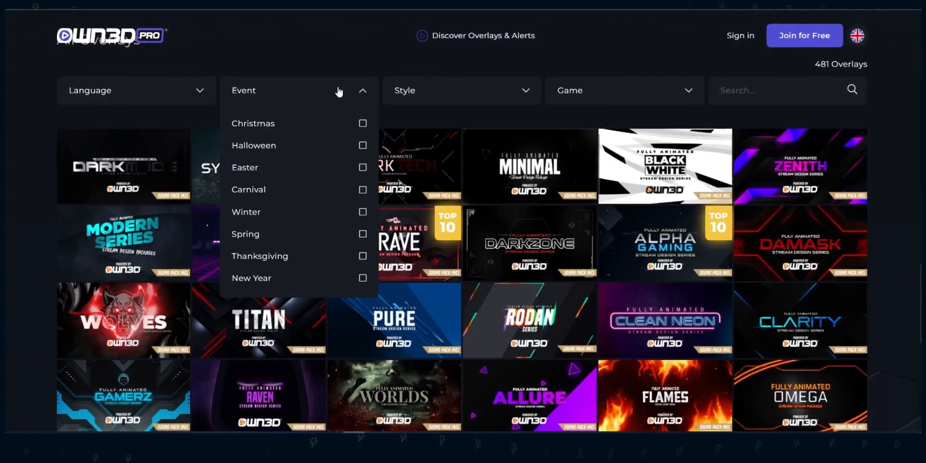
scroll("down", 3)
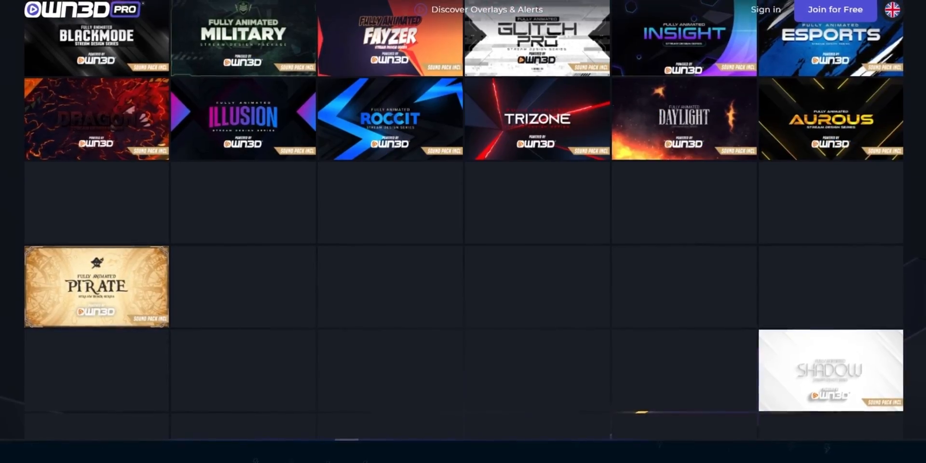
scroll("down", 3)
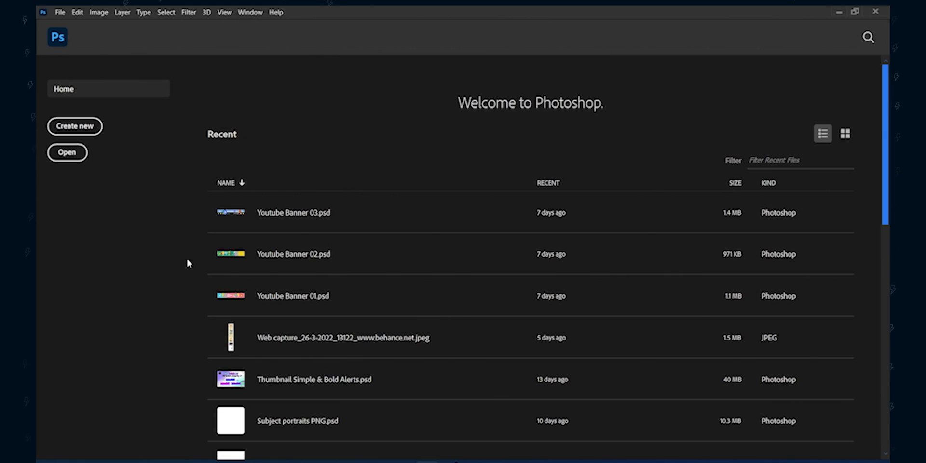
Create a blank 112 × 112 px document named 'Emote TUT'.
left_click(75, 126)
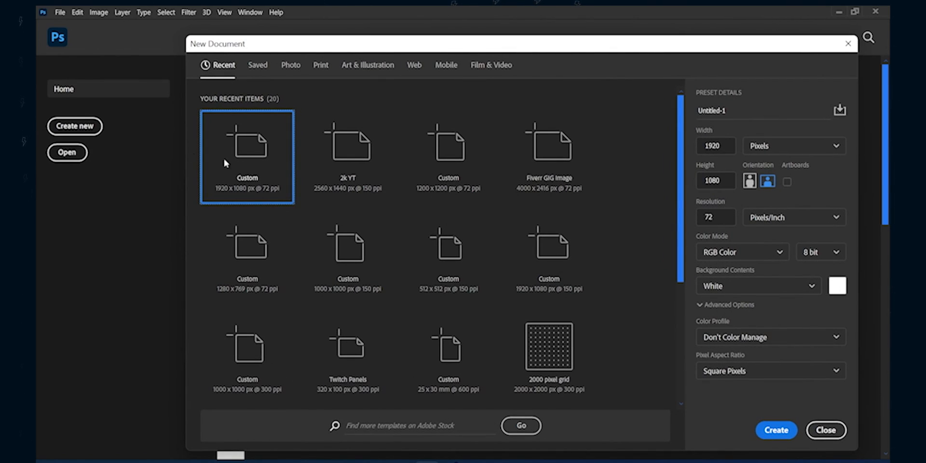
left_click(715, 146)
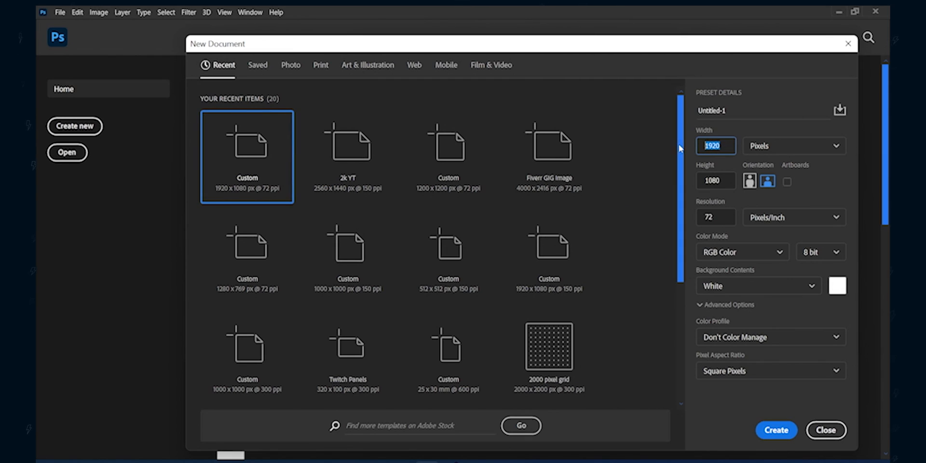
left_click(716, 181)
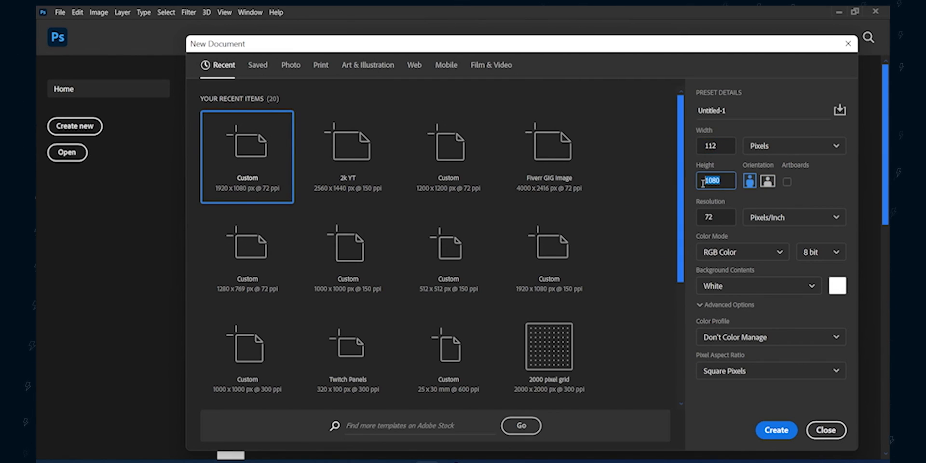
type("112")
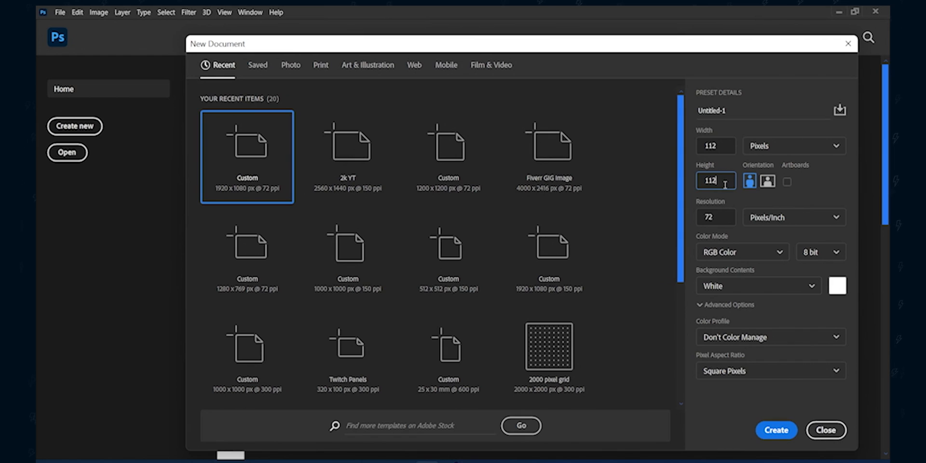
left_click(716, 216)
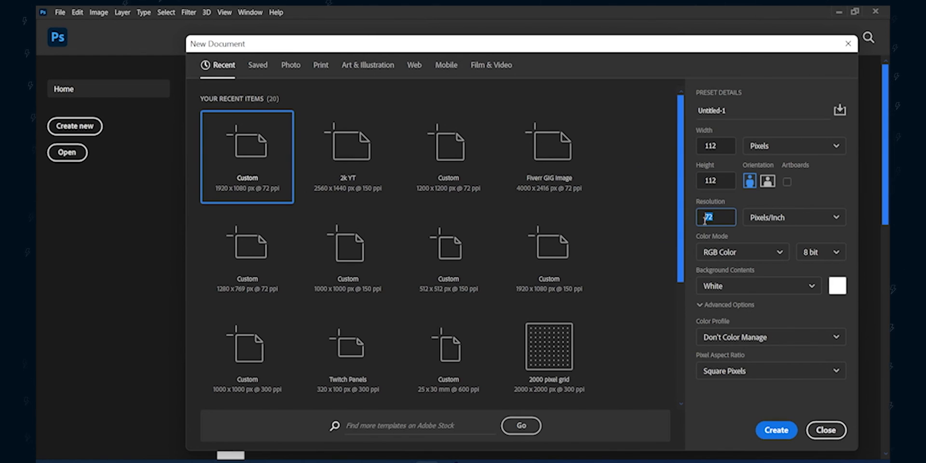
left_click(763, 110)
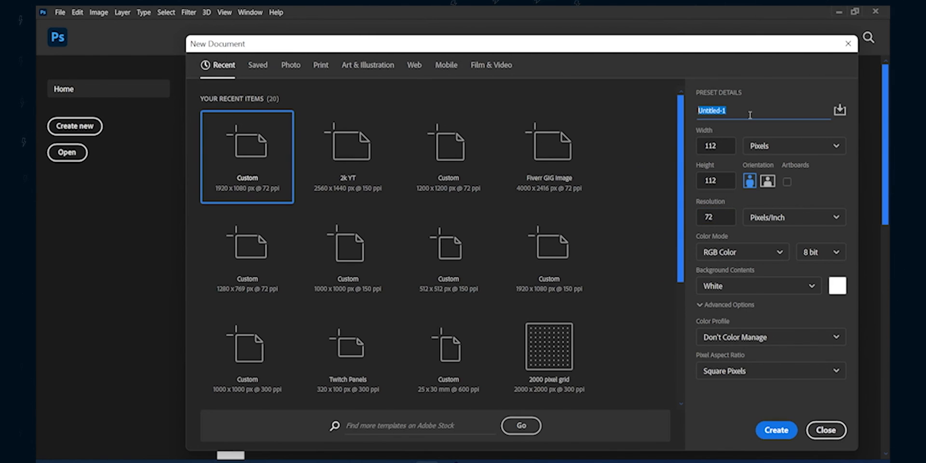
type("Emote TUT")
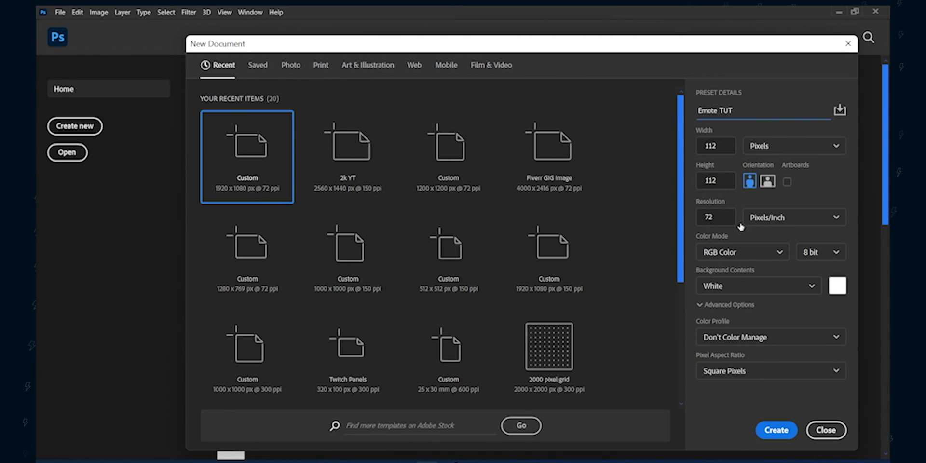
left_click(825, 429)
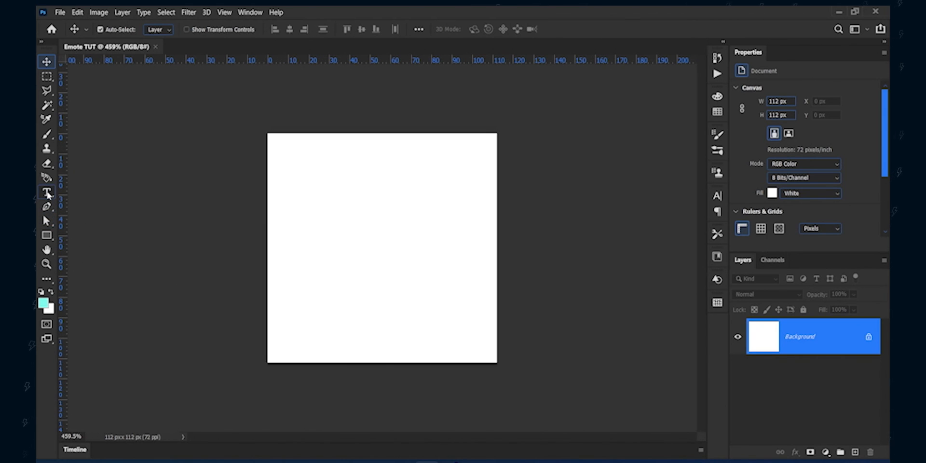
Type cyan 'SUB HYPE' on two lines in Wicked Mouse and commit it.
left_click(47, 191)
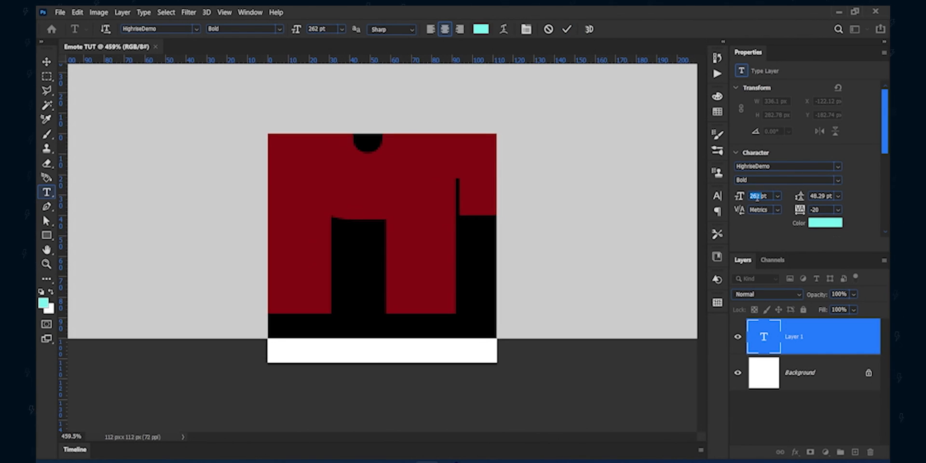
type("17")
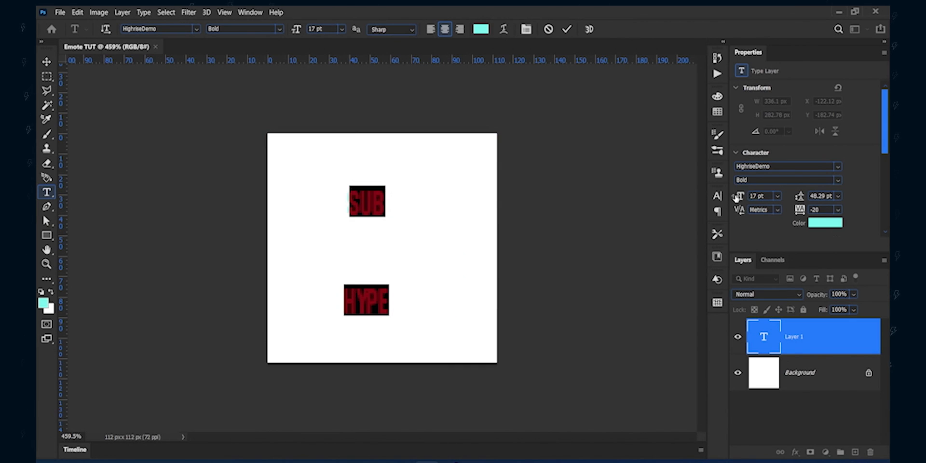
type("51")
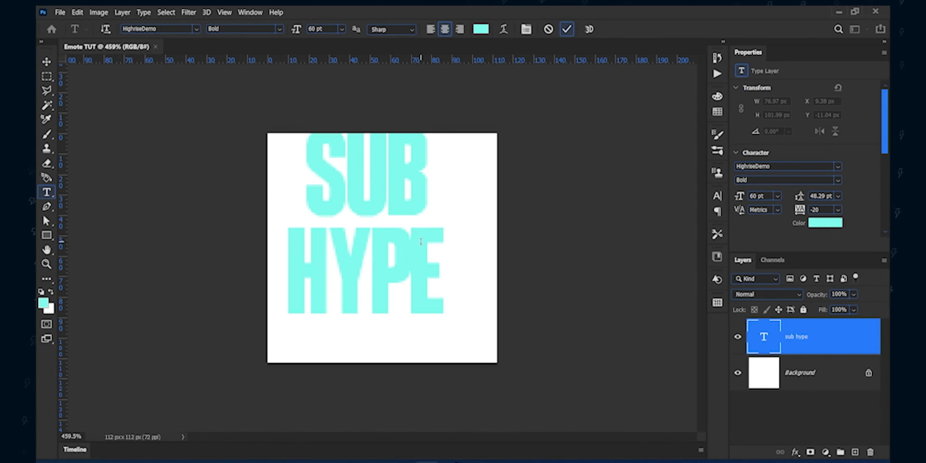
left_click(46, 62)
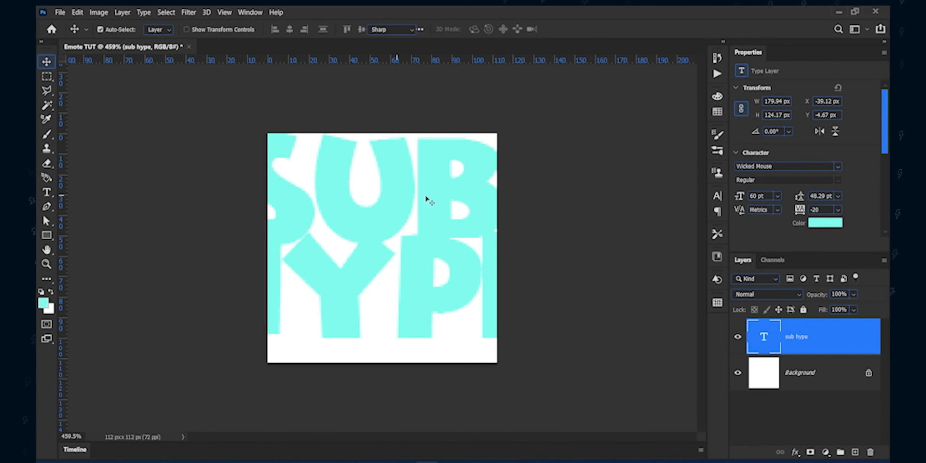
Set the SUB HYPE text to 39 pt with 82 pt leading.
left_click(46, 192)
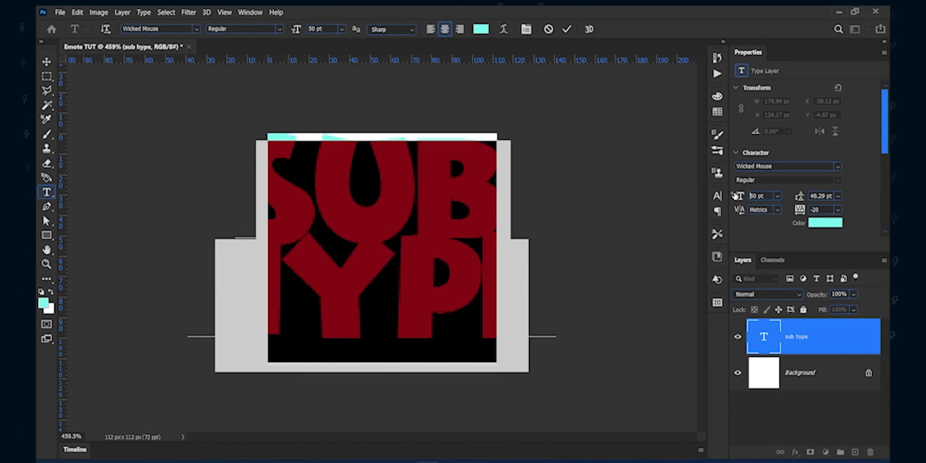
type("35")
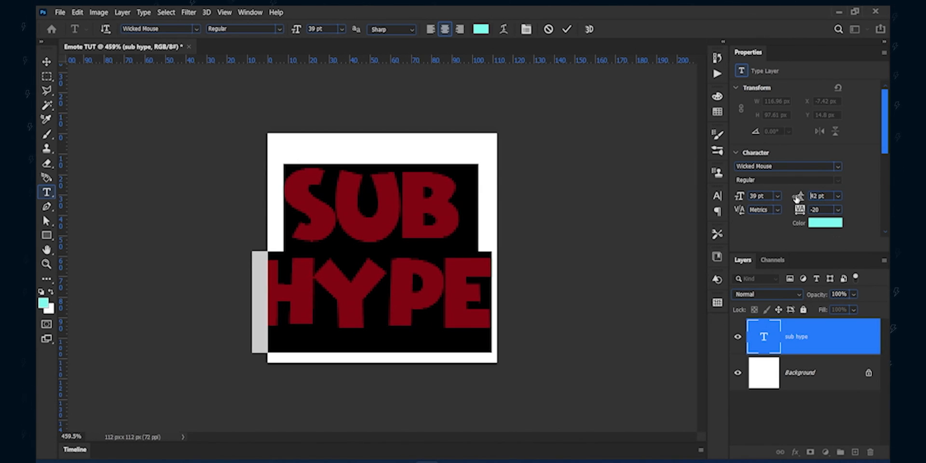
left_click(567, 29)
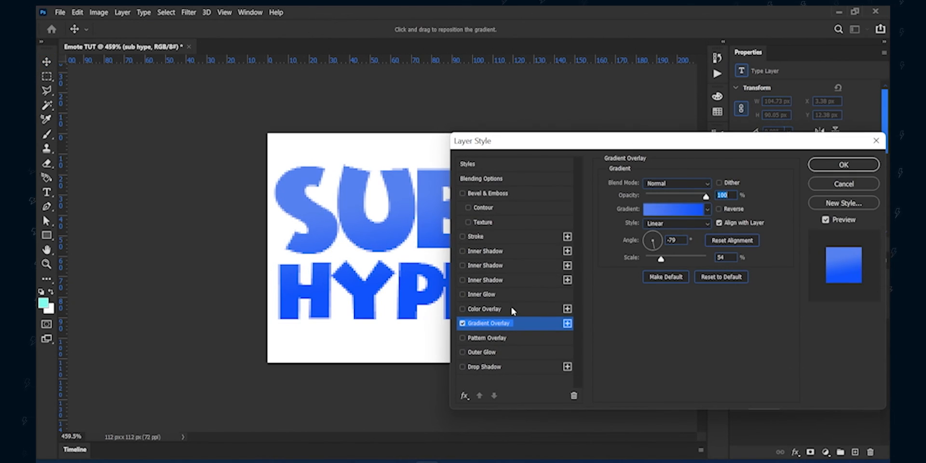
Set the gradient's left colour stop to yellow in the Gradient Editor.
left_click(676, 209)
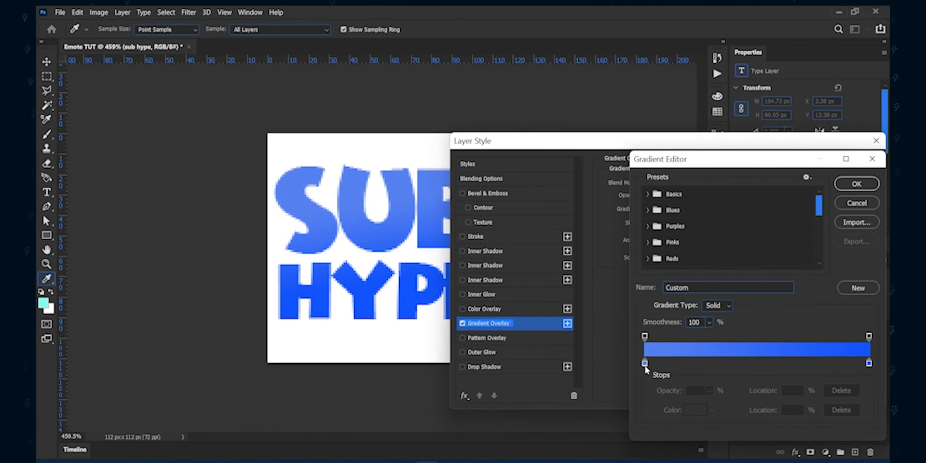
left_click(644, 363)
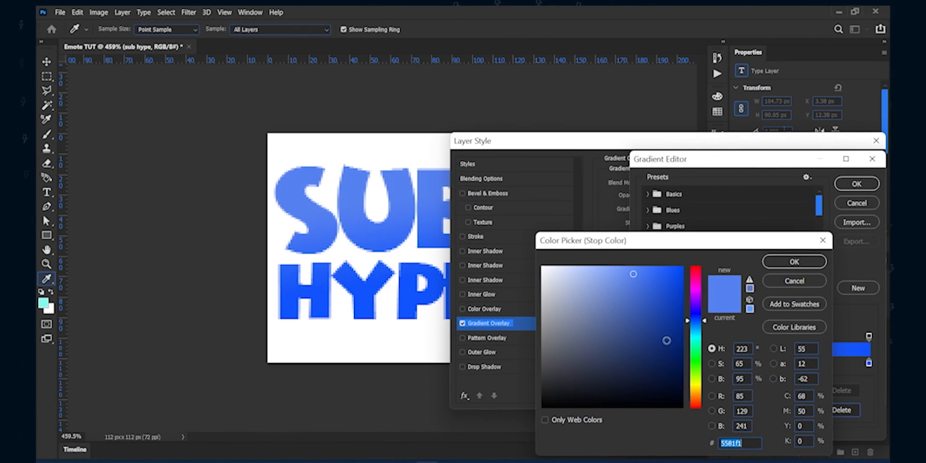
left_click(794, 261)
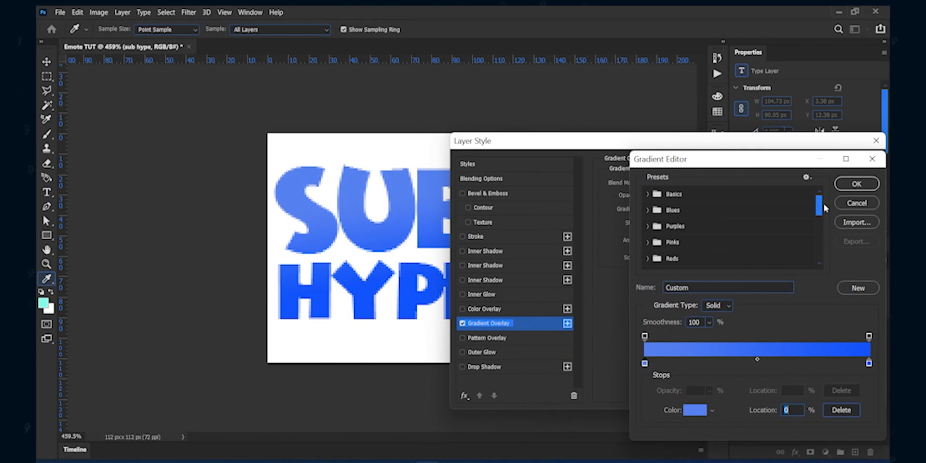
scroll("down", 3)
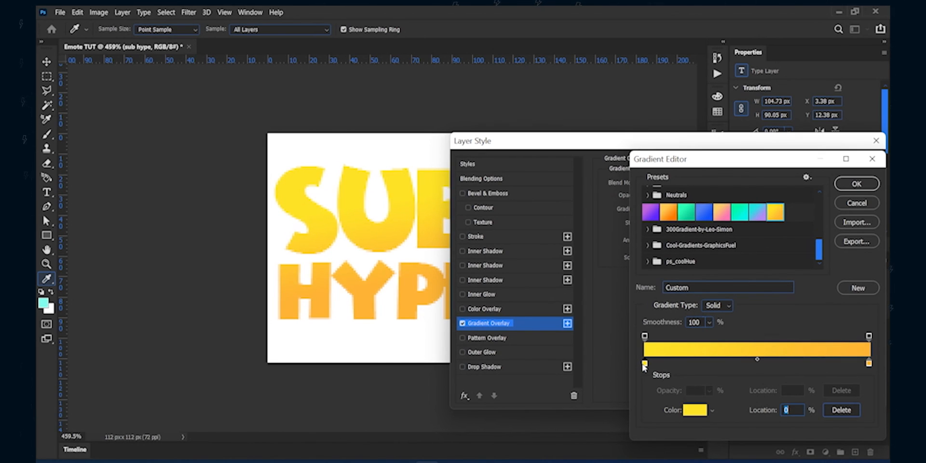
left_click(695, 410)
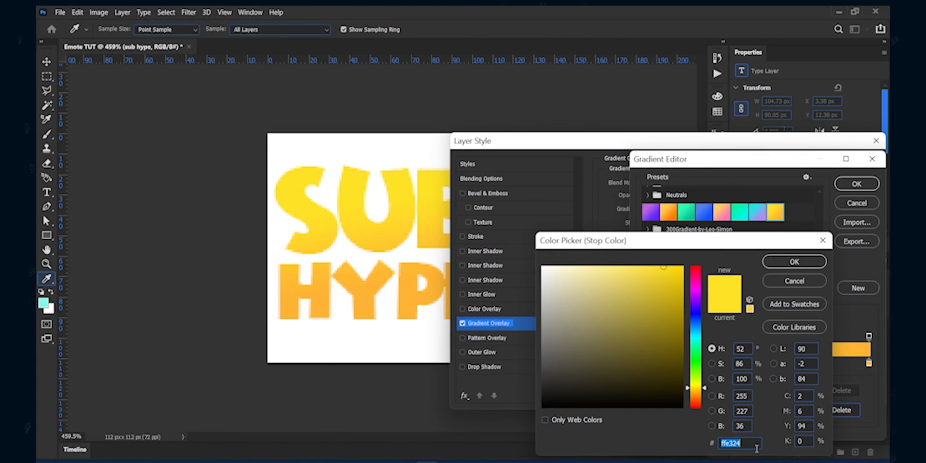
left_click(794, 261)
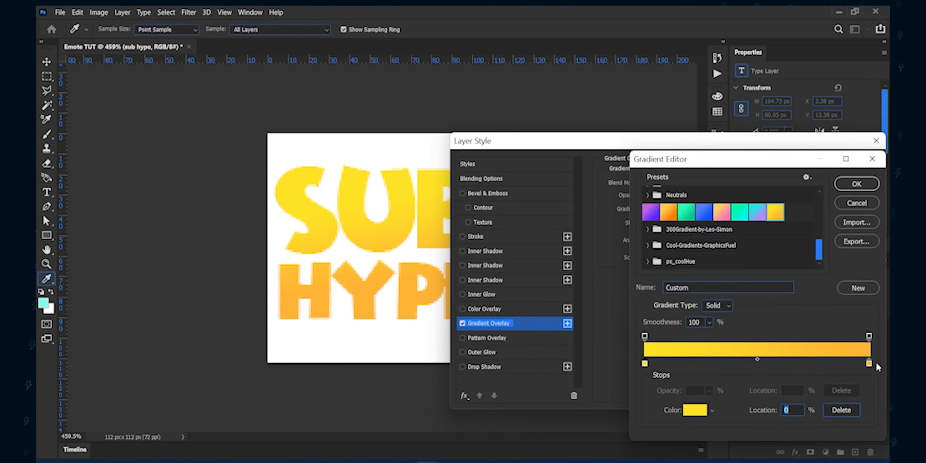
Shift the right gradient stop to a warm pinkish red and accept the gradient.
left_click(697, 410)
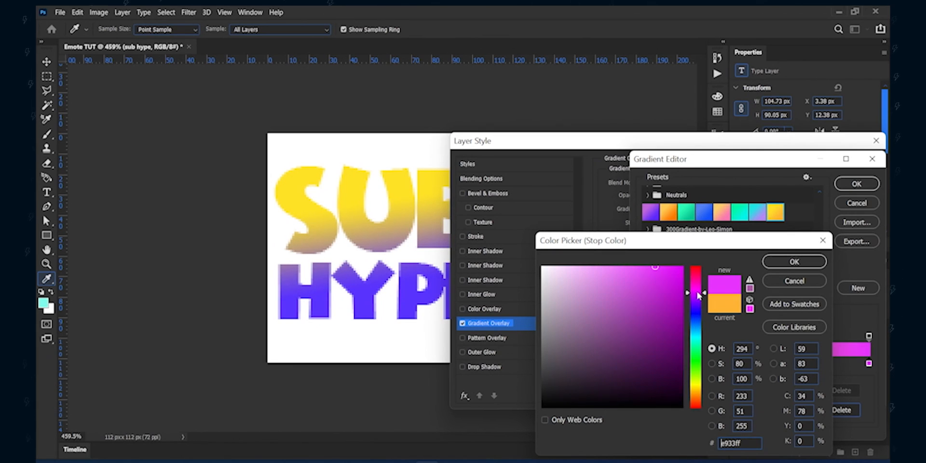
left_click_drag(696, 295, 695, 279)
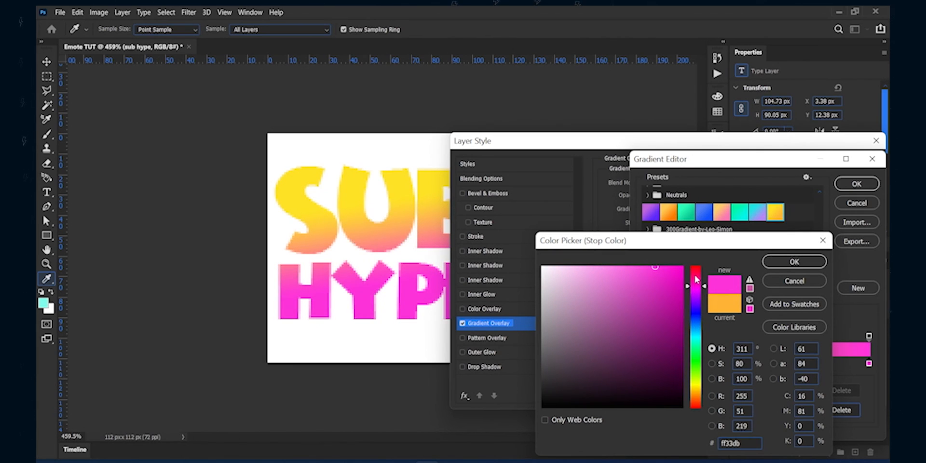
left_click_drag(687, 287, 687, 277)
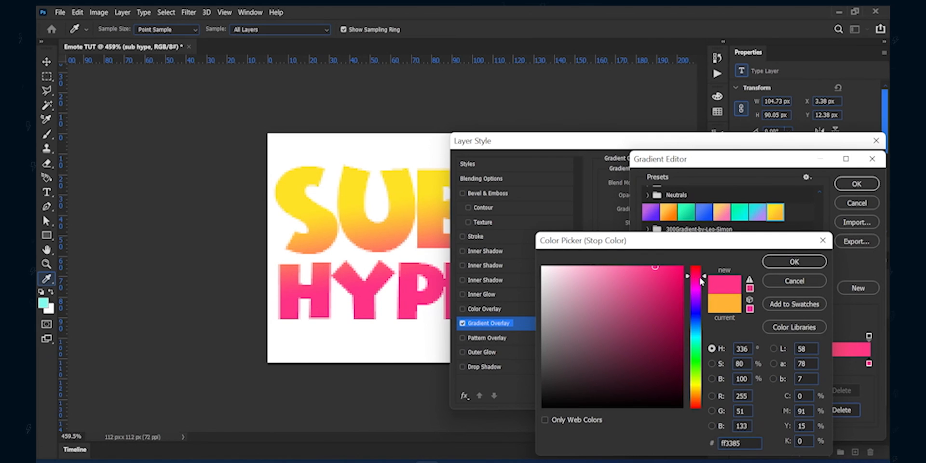
left_click_drag(695, 278, 696, 274)
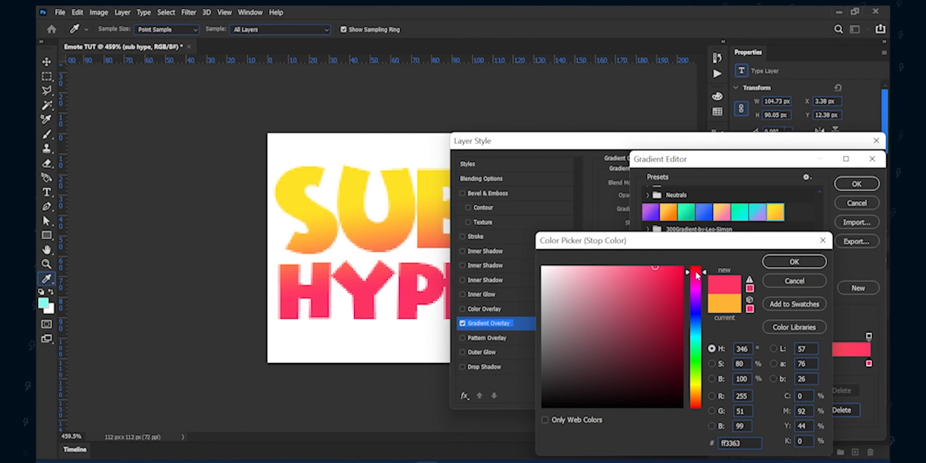
left_click(794, 262)
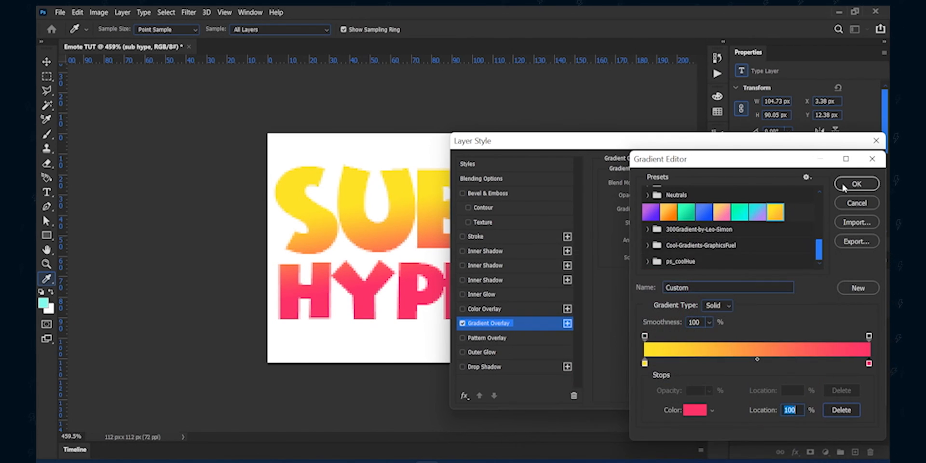
left_click(857, 184)
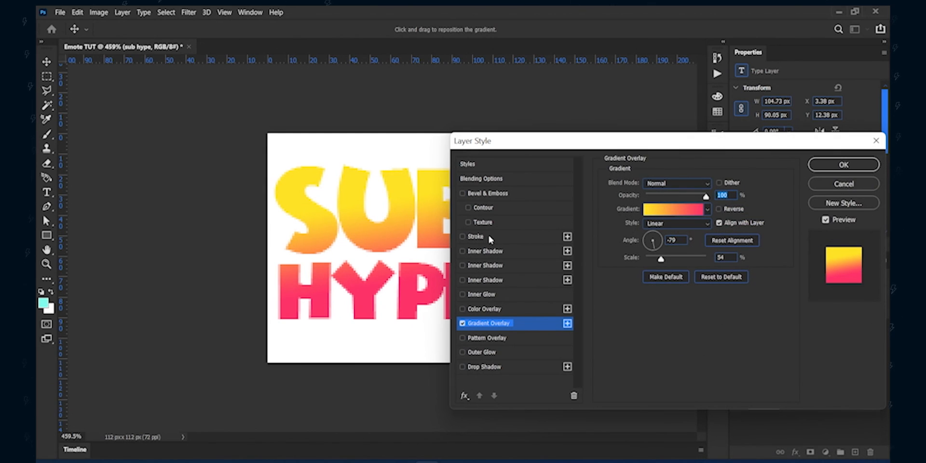
Add a 4 px very dark brown stroke to the SUB HYPE lettering.
left_click(462, 236)
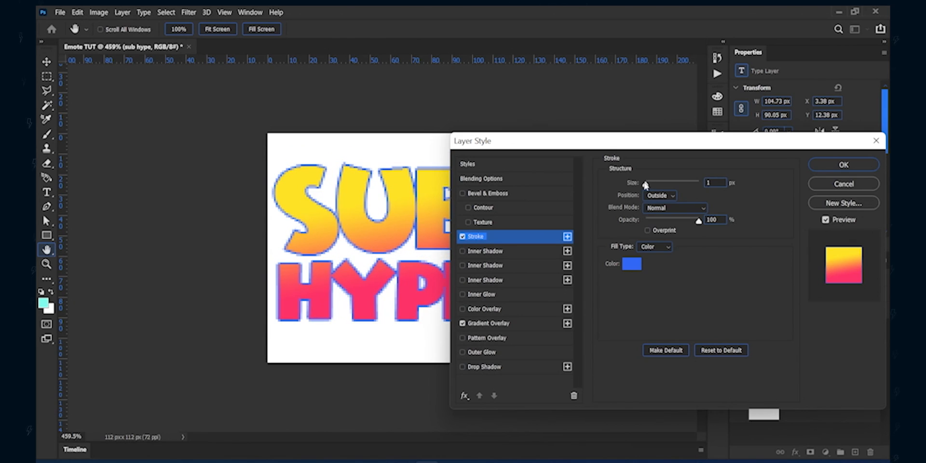
left_click_drag(644, 182, 655, 182)
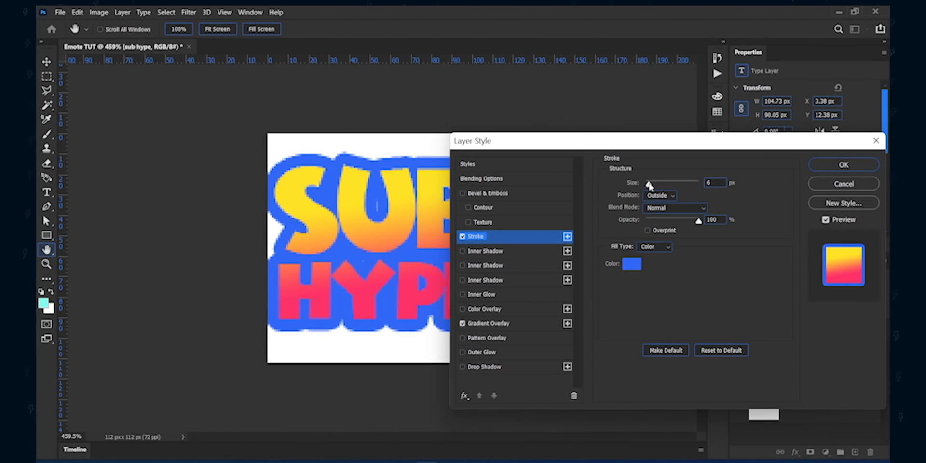
left_click_drag(667, 183, 661, 182)
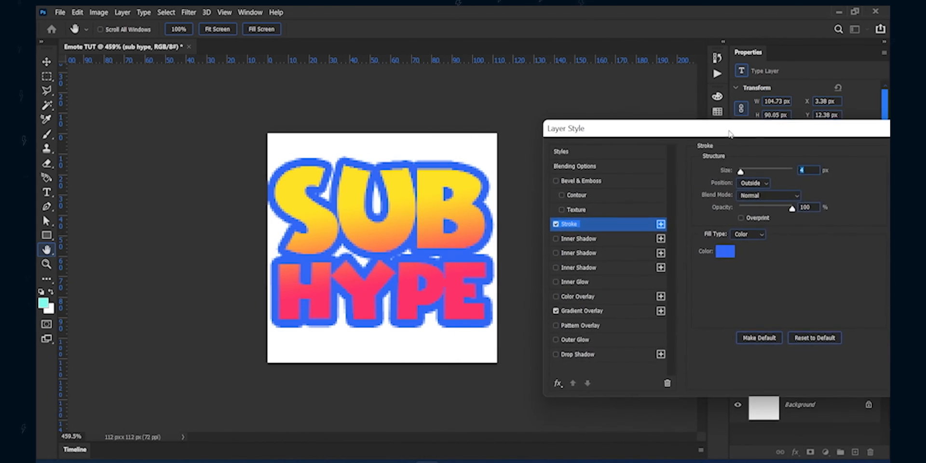
left_click(724, 251)
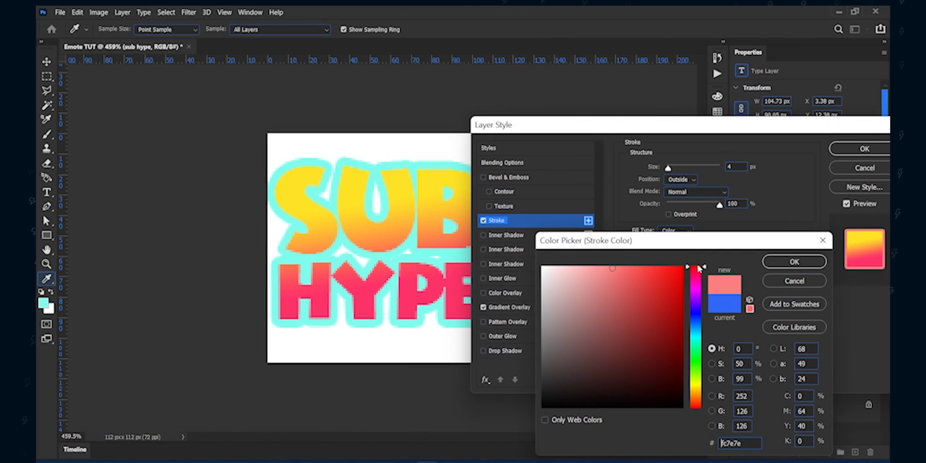
left_click(663, 387)
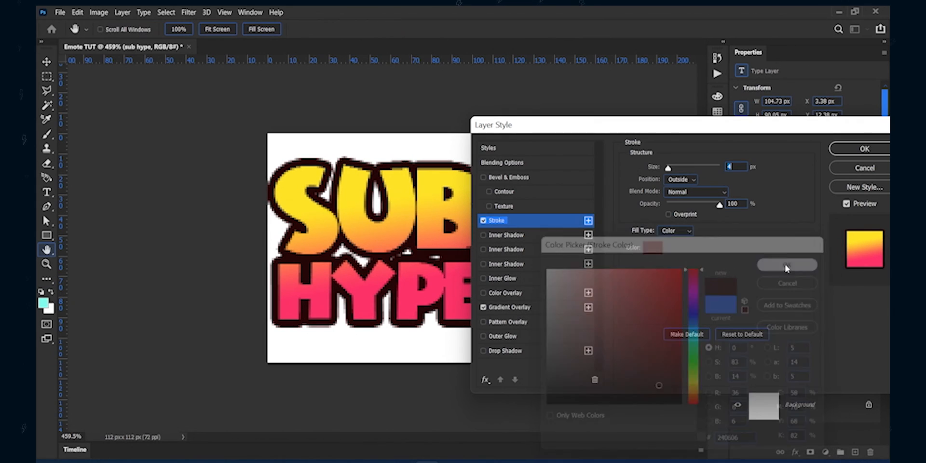
left_click(786, 264)
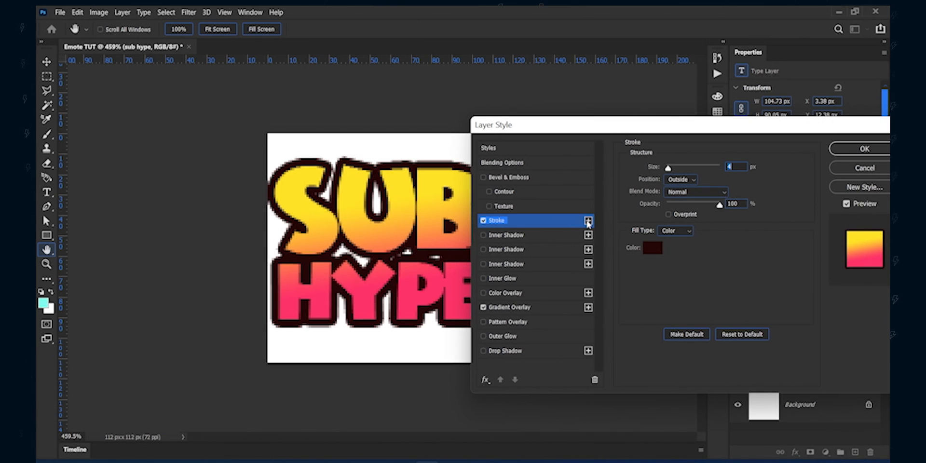
Add a white inner shadow at 114°, 2 px distance, and close Layer Style.
left_click(484, 234)
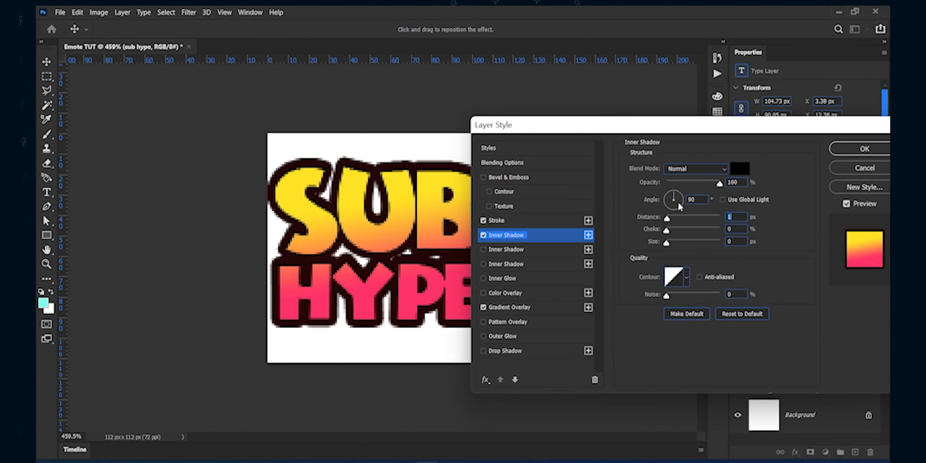
left_click(740, 168)
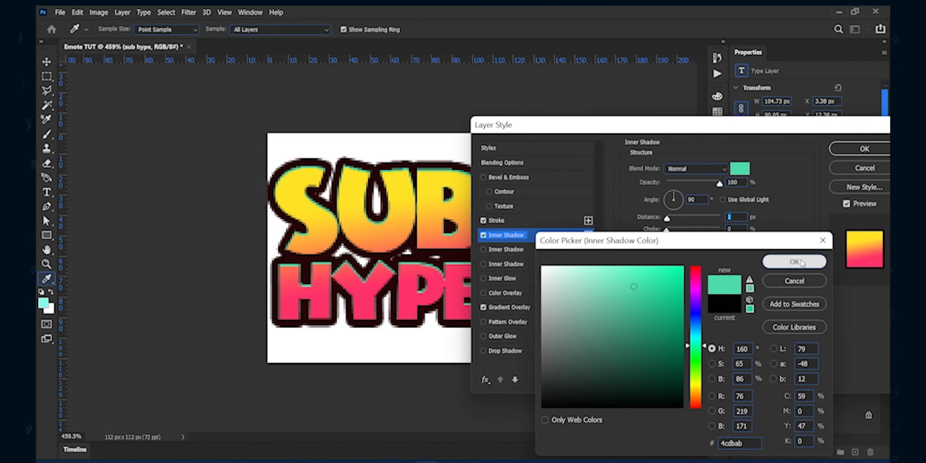
left_click(793, 261)
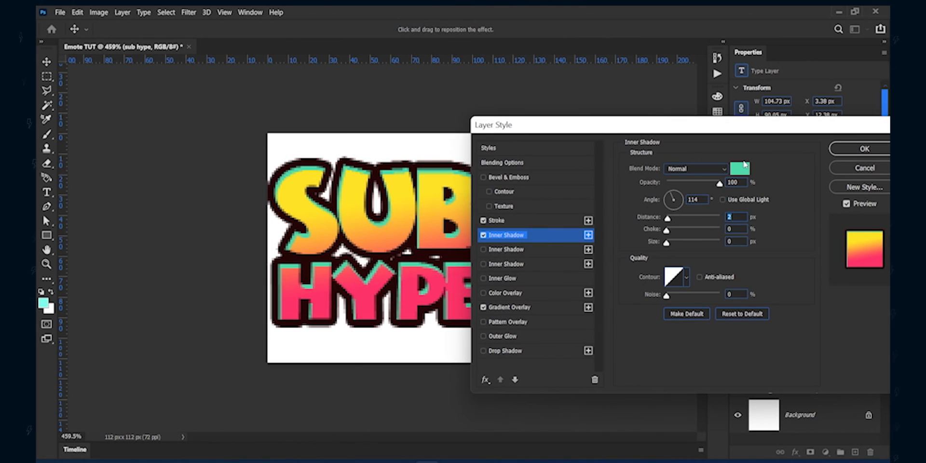
left_click(739, 168)
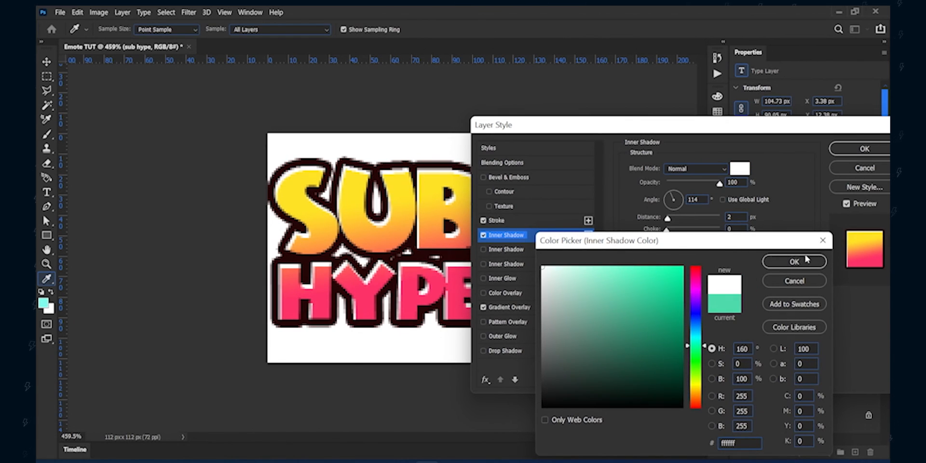
left_click(793, 261)
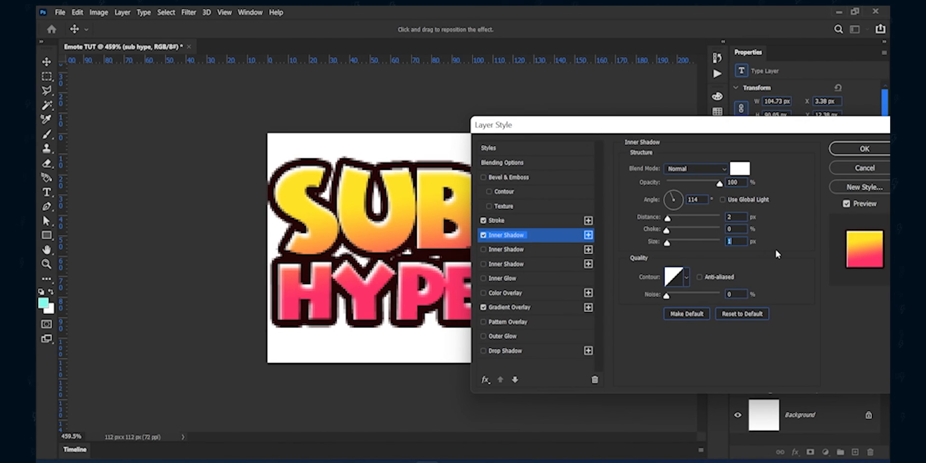
mouse_move(608, 213)
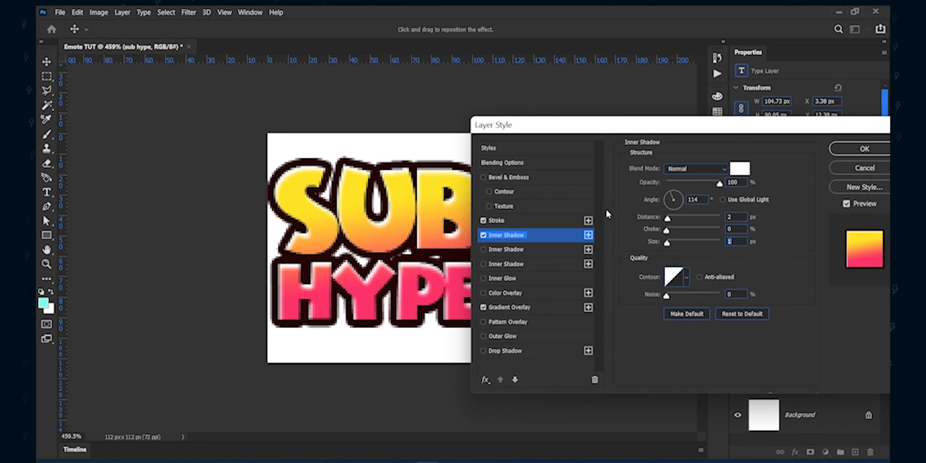
left_click(864, 149)
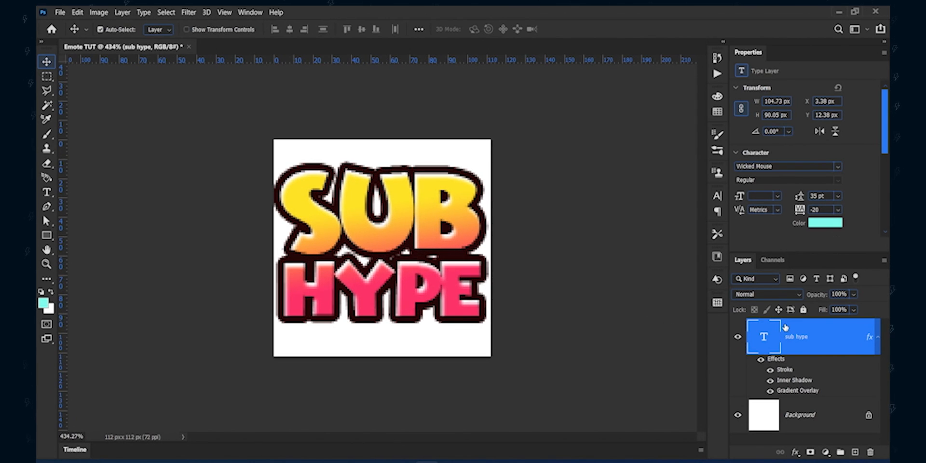
Convert the SUB HYPE text layer to a smart object for Add Noise.
left_click(840, 451)
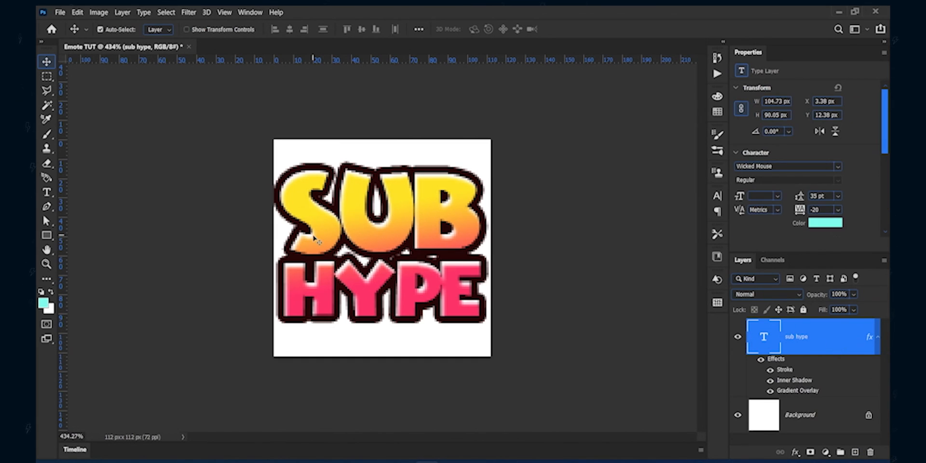
left_click(188, 12)
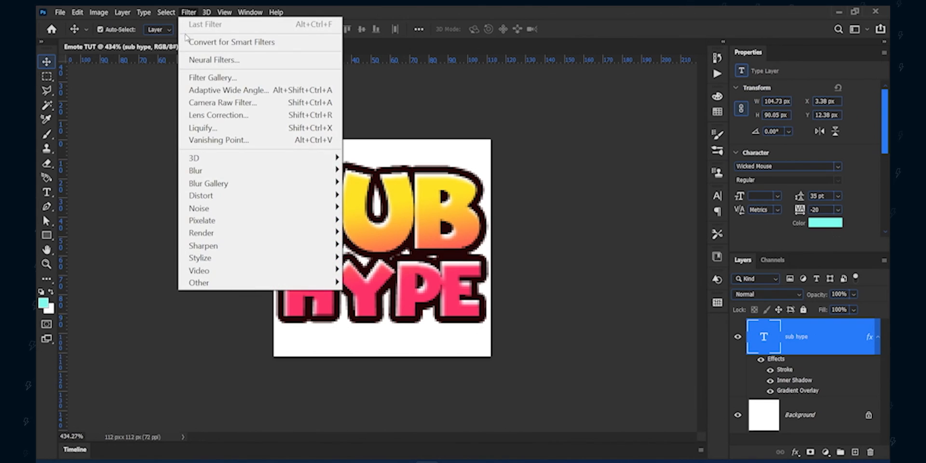
mouse_move(199, 207)
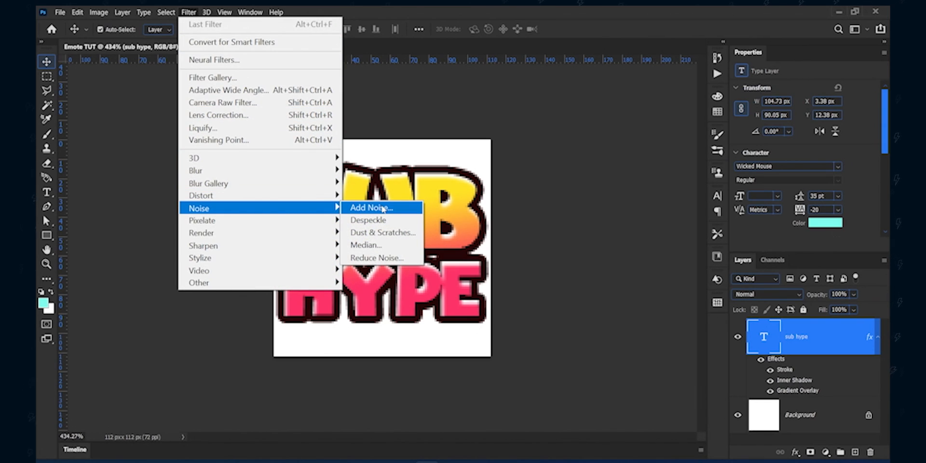
left_click(370, 207)
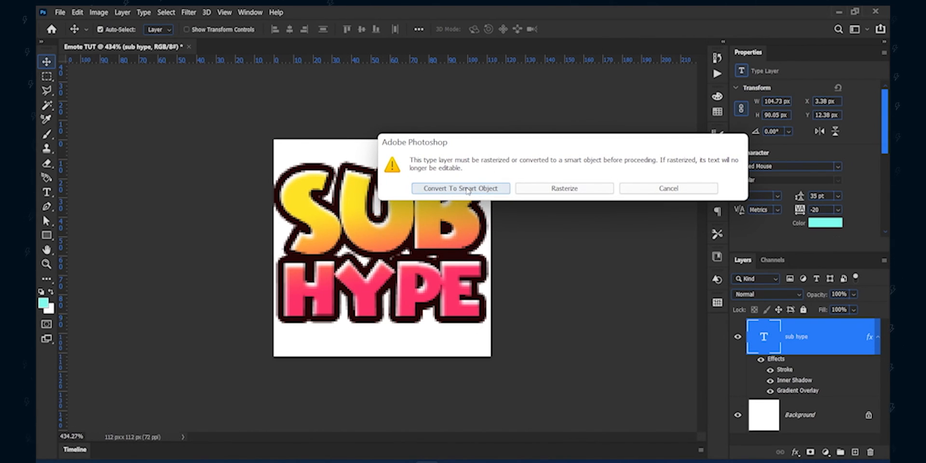
left_click(460, 189)
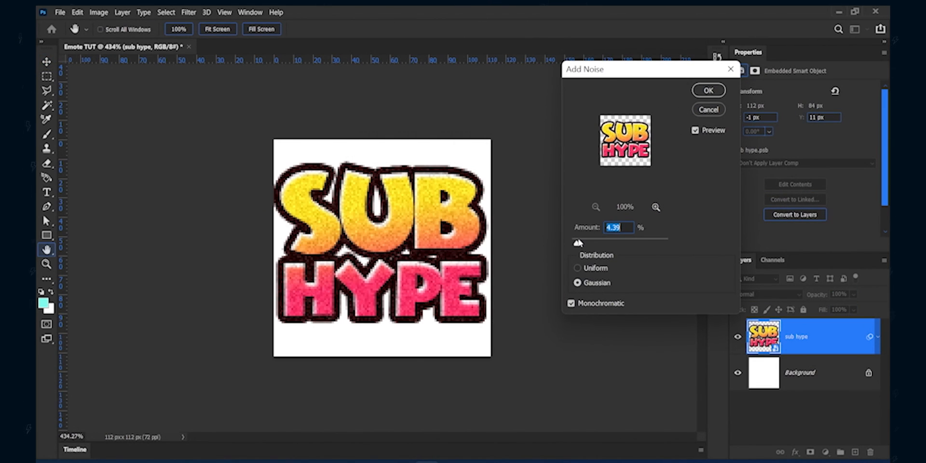
Apply about 3.4% uniform, non-monochromatic noise to the text.
left_click(578, 267)
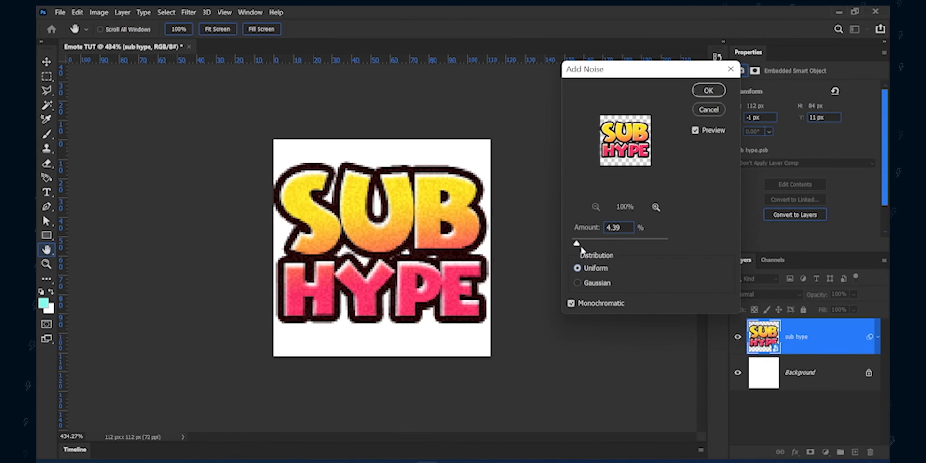
left_click(571, 303)
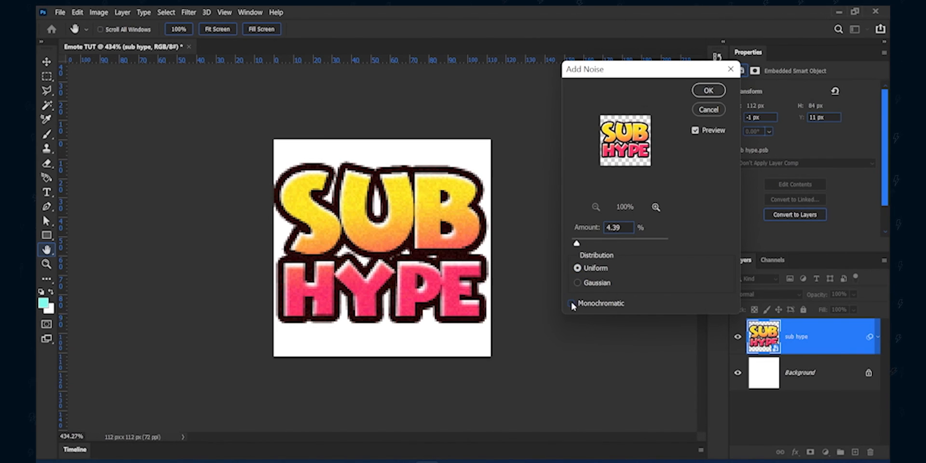
left_click_drag(576, 243, 580, 243)
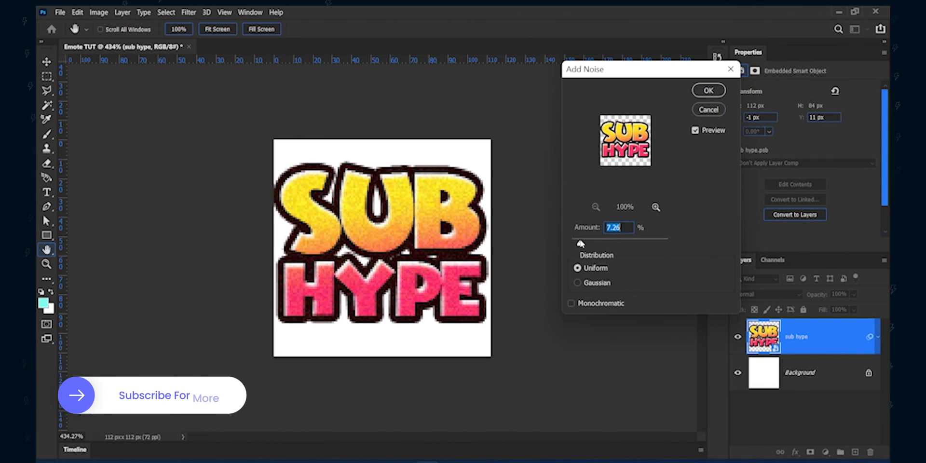
left_click_drag(594, 243, 576, 242)
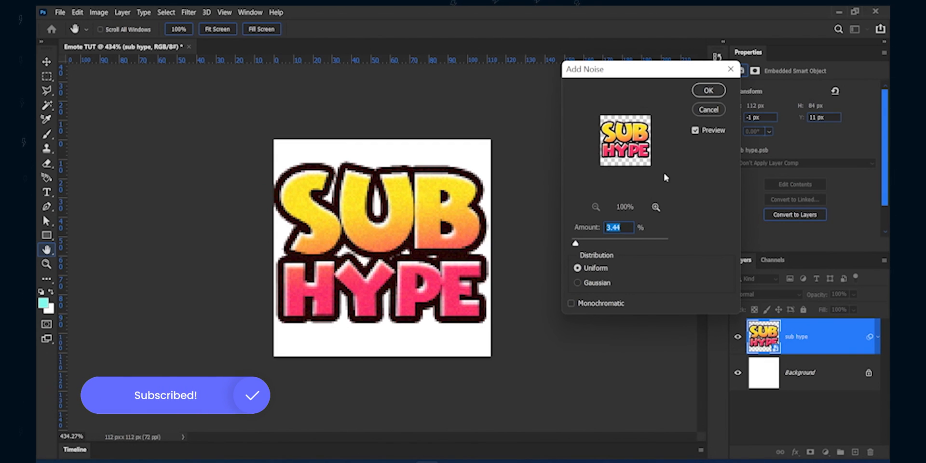
left_click(707, 90)
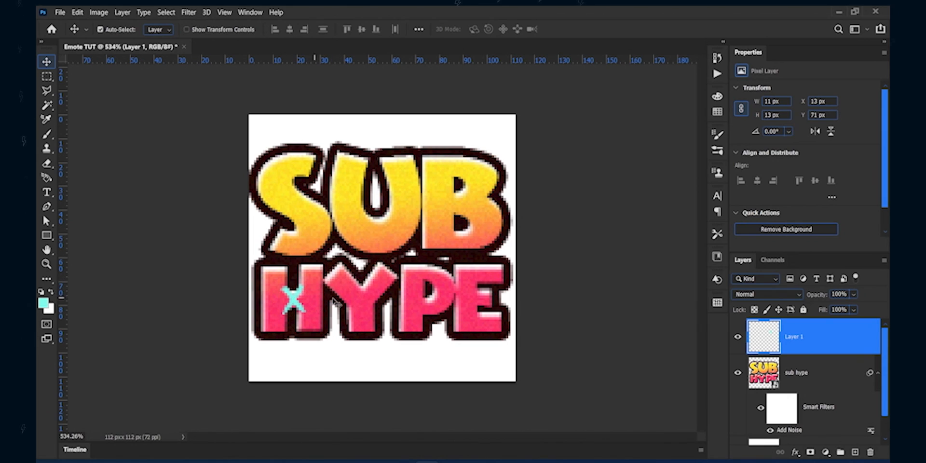
Brush two cyan doodles over the H and P letters.
left_click(47, 134)
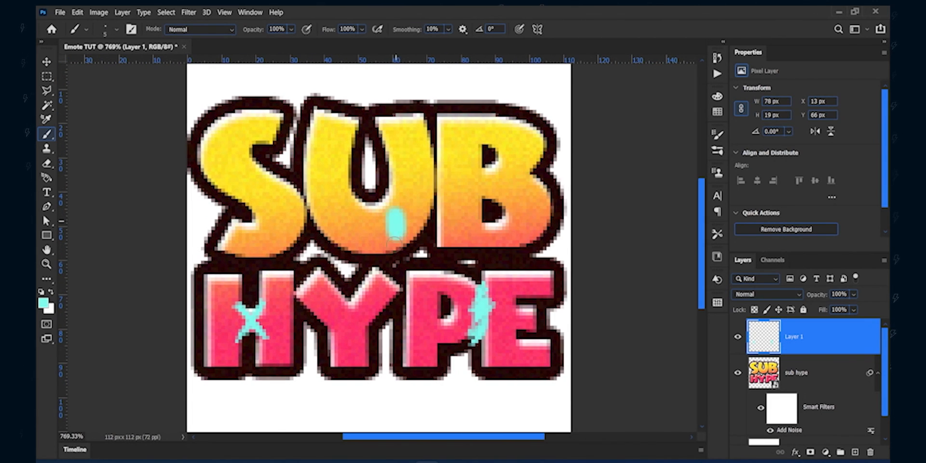
left_click_drag(396, 224, 413, 319)
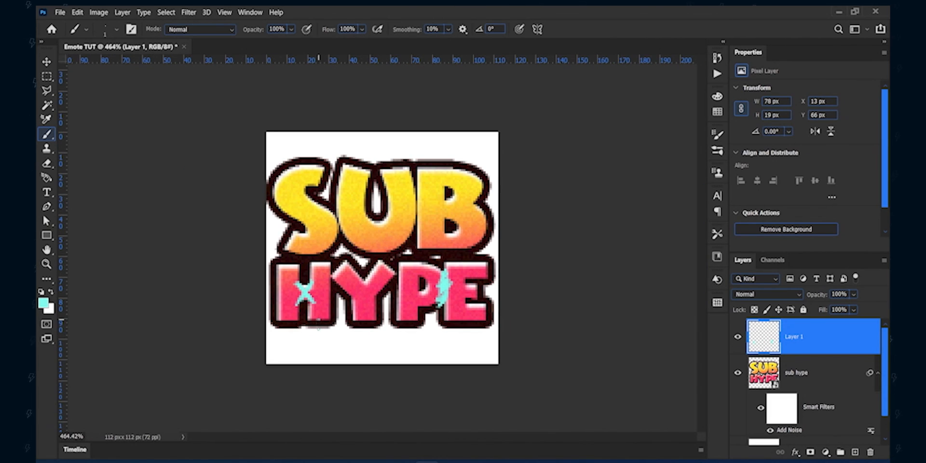
left_click_drag(316, 321, 407, 346)
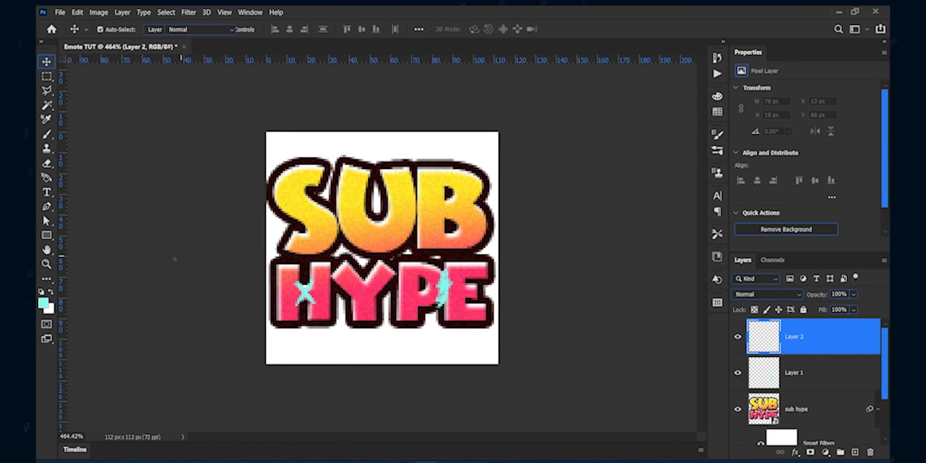
Dab a white highlight on the letters and set the layer to Soft Light.
left_click(47, 134)
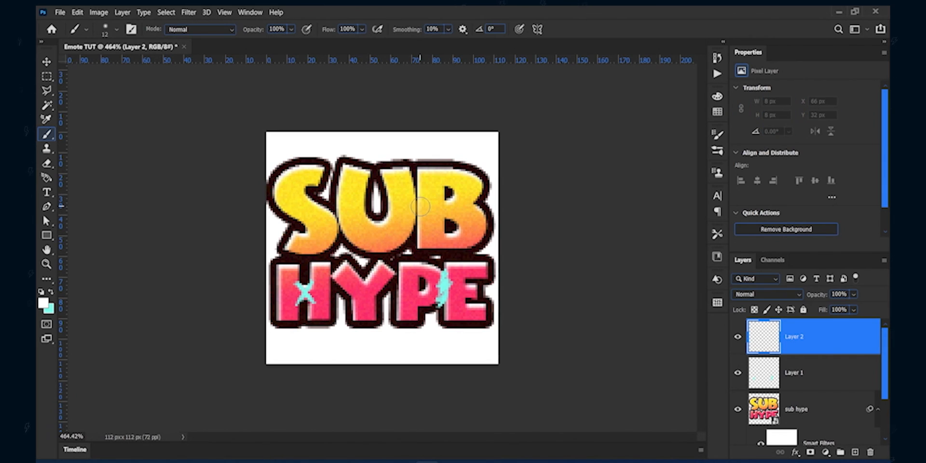
left_click(420, 207)
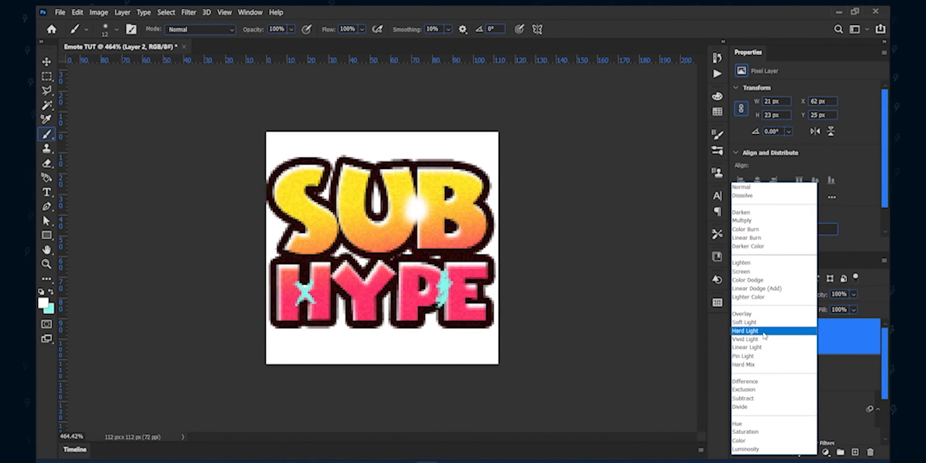
mouse_move(764, 406)
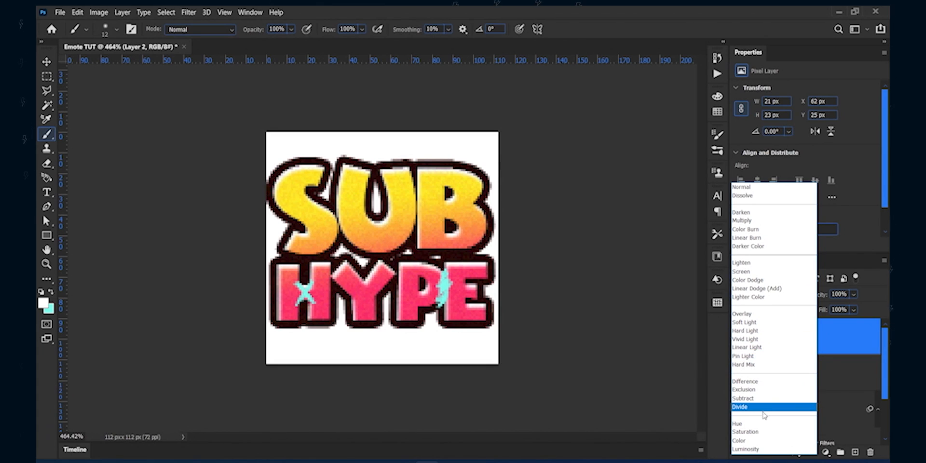
mouse_move(762, 321)
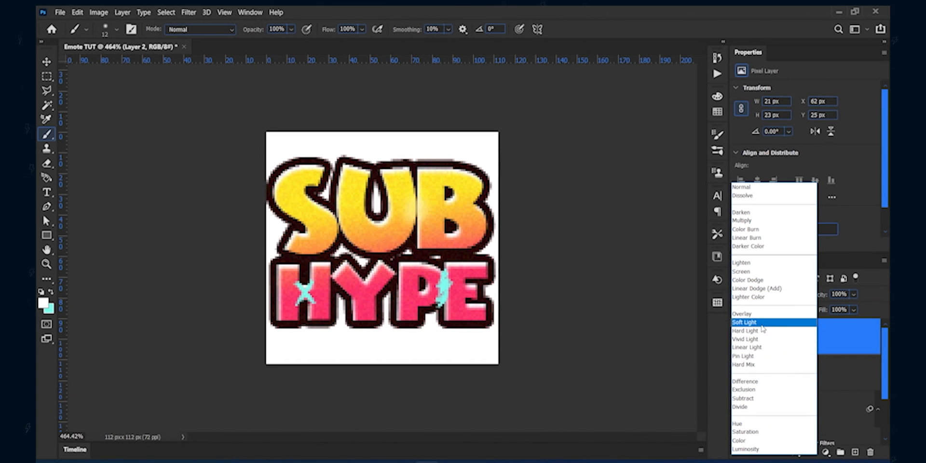
left_click(742, 313)
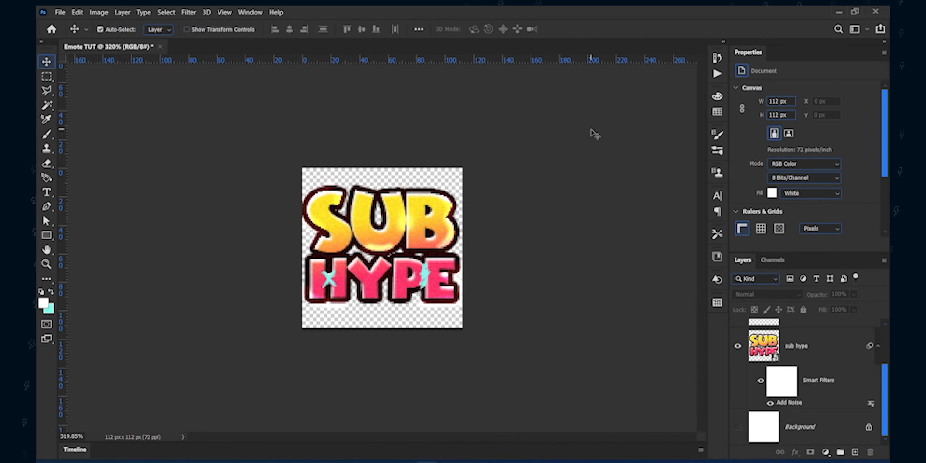
Group the lettering and doodle layers into Group 1, leaving the Background layer hidden.
left_click(797, 345)
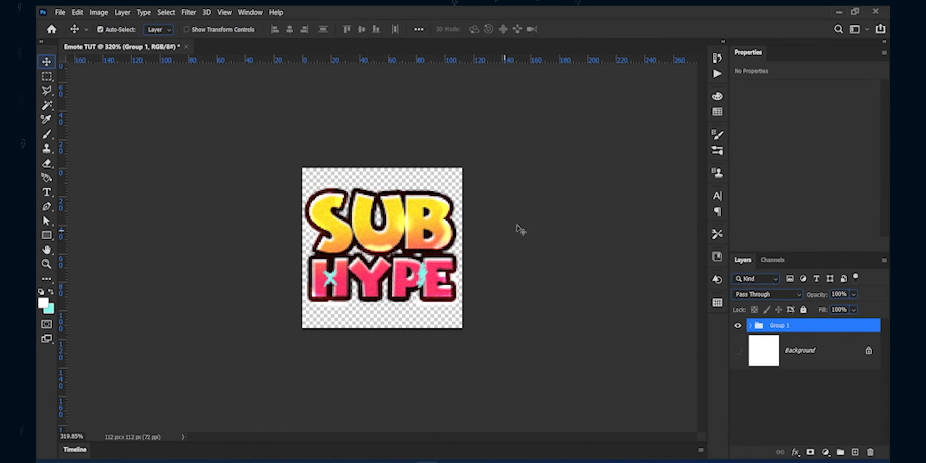
left_click(60, 12)
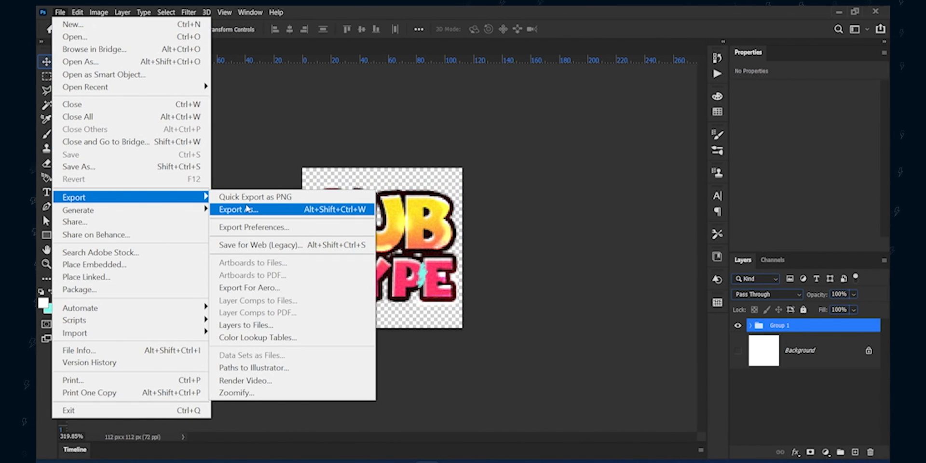
Export the emote as a 112 px PNG with transparency, saved as 112-SUBHYPE.
left_click(238, 209)
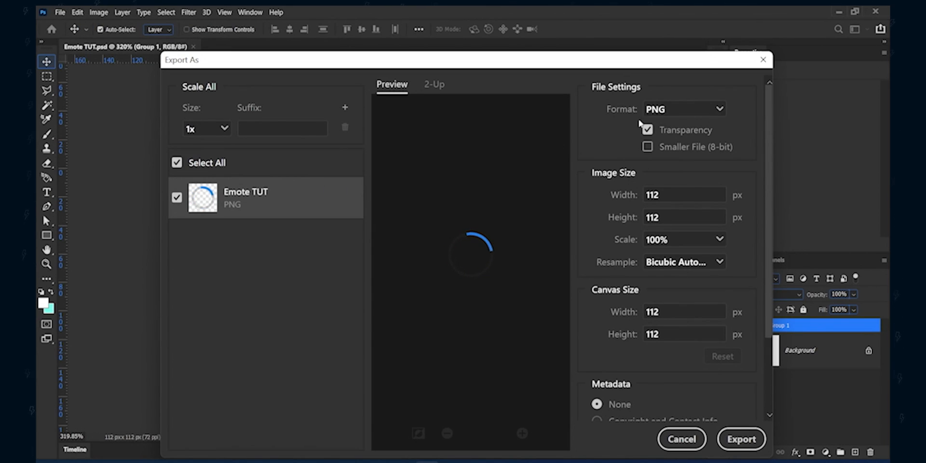
left_click(684, 109)
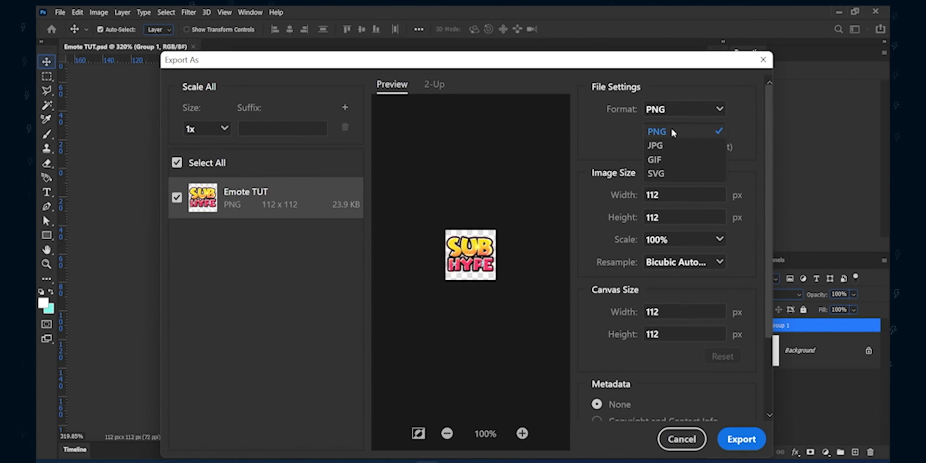
left_click(656, 132)
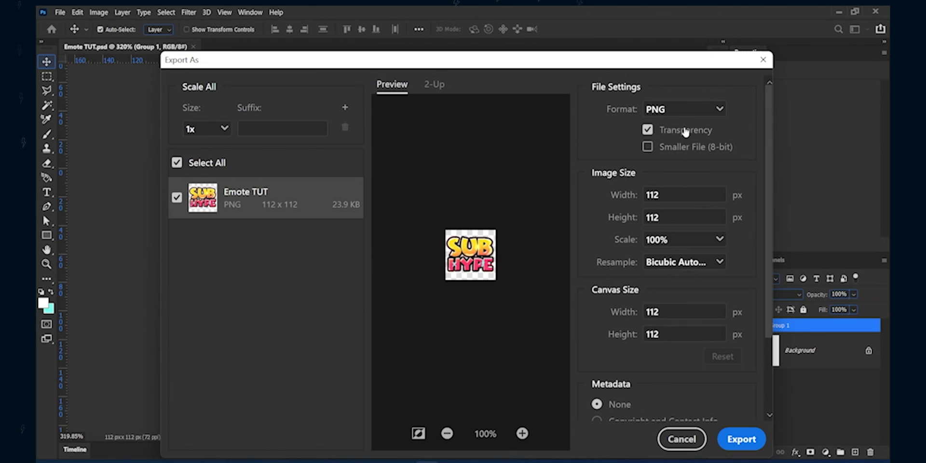
left_click(683, 194)
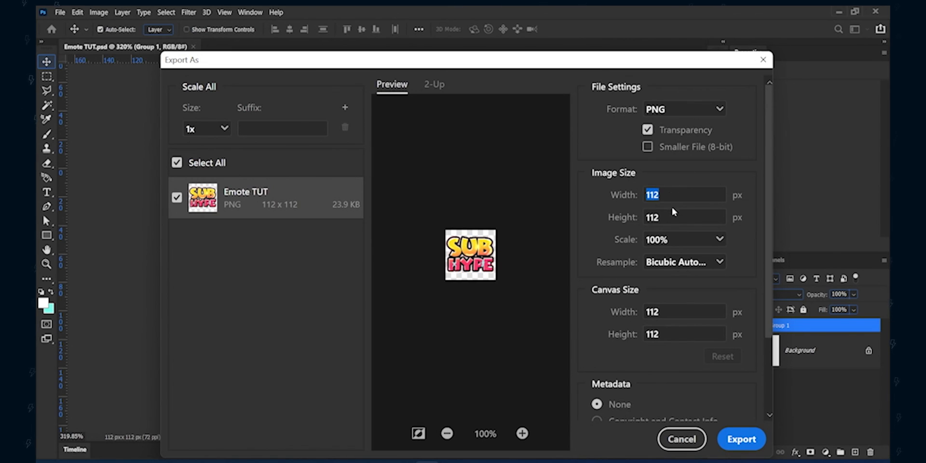
scroll("down", 3)
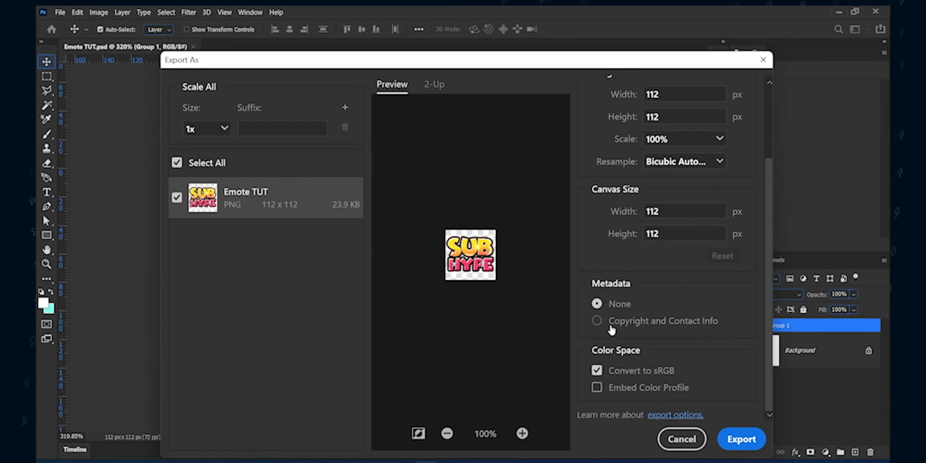
left_click(740, 439)
type("112-SUBHYPE")
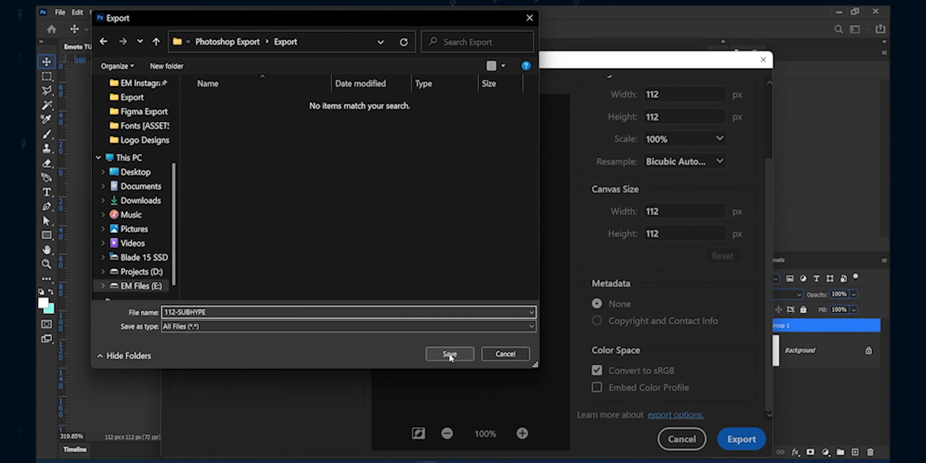
left_click(450, 354)
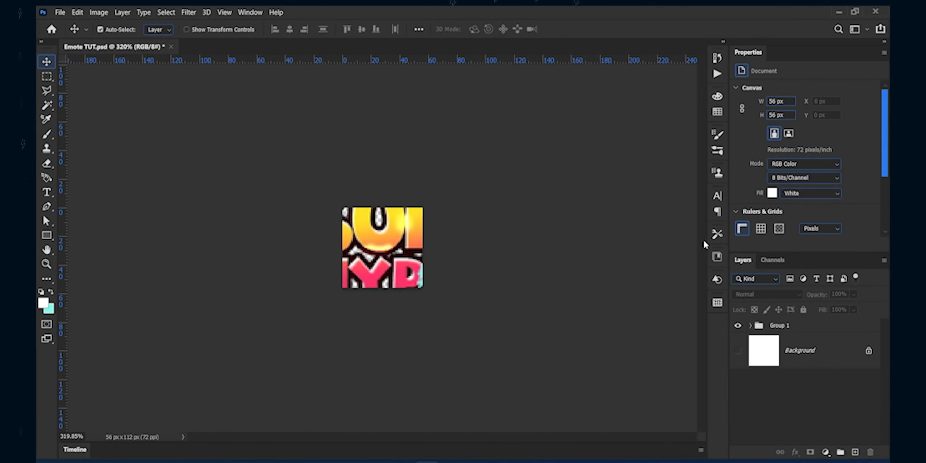
Set the image size to 56 × 56 px.
left_click(780, 326)
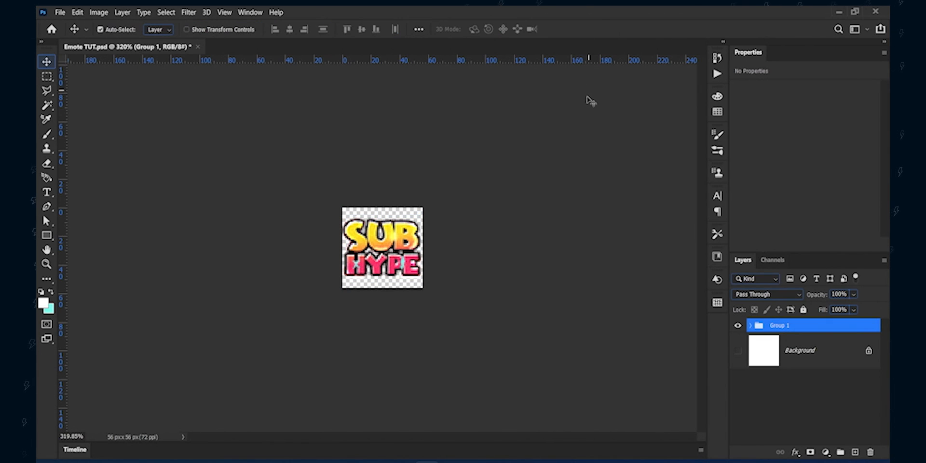
Export 56 px and 28 px transparent PNG versions, then revert the document to 112 px.
left_click(60, 11)
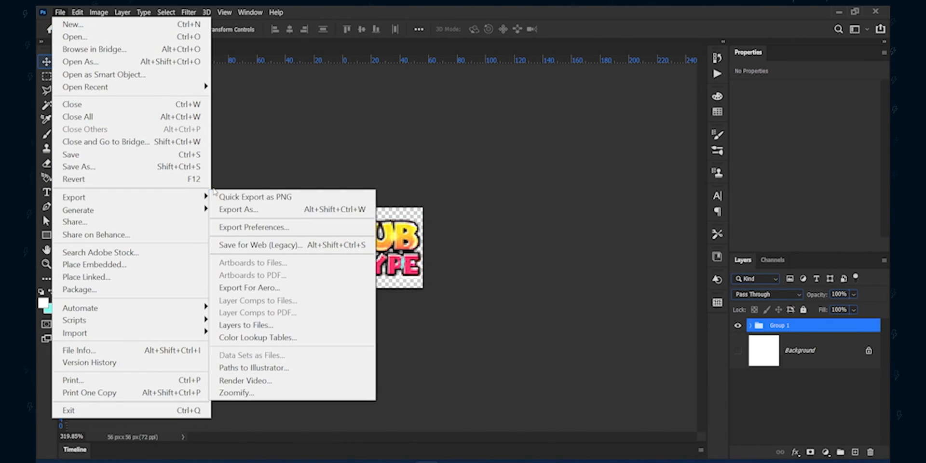
left_click(238, 209)
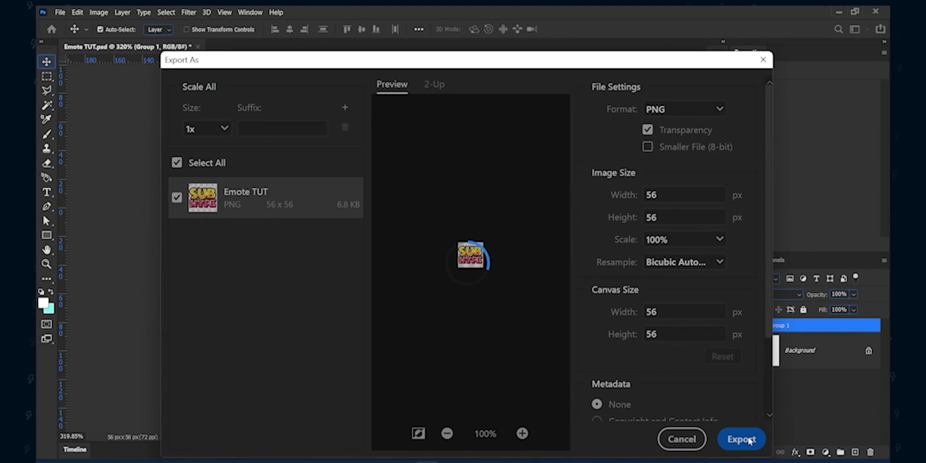
left_click(741, 439)
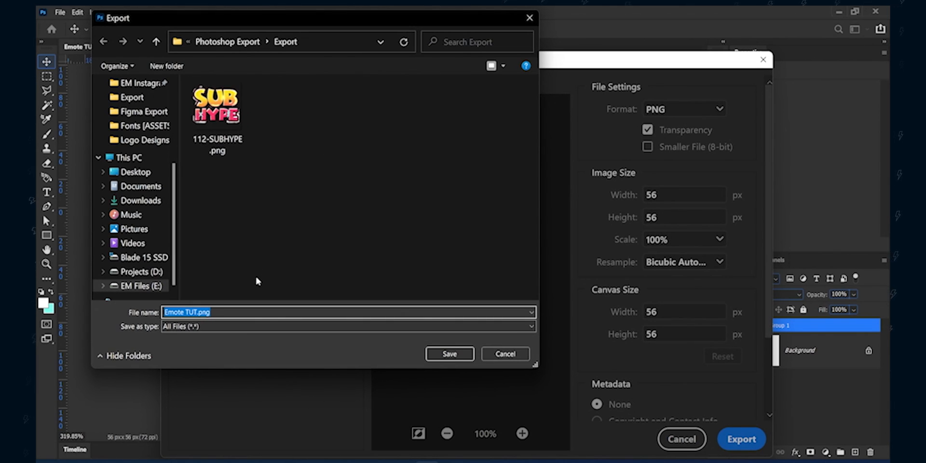
mouse_move(264, 276)
type("112-SUBHYPE")
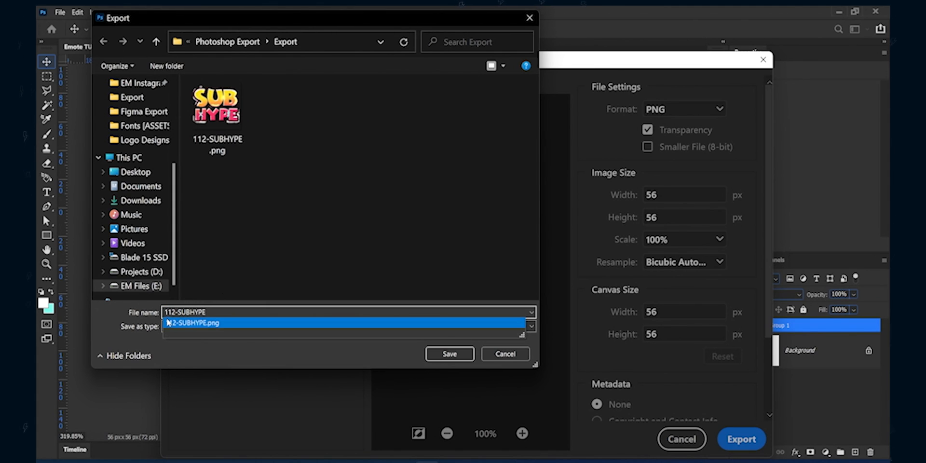
left_click(449, 353)
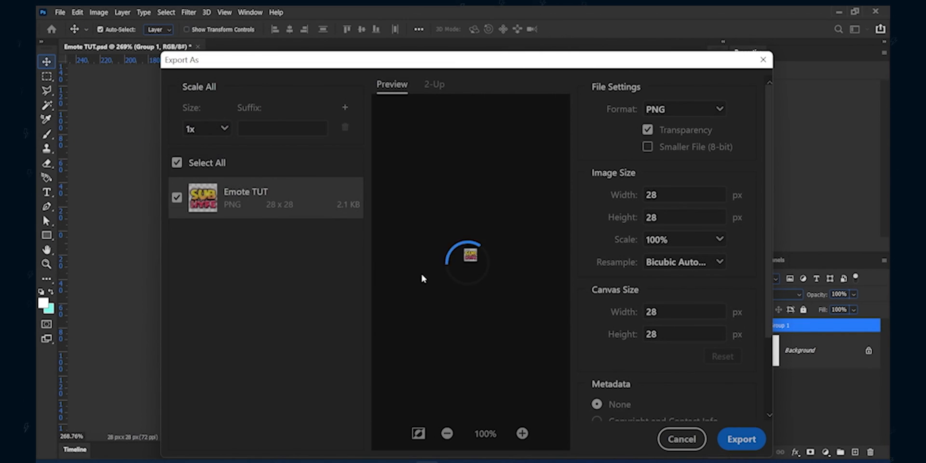
left_click(740, 438)
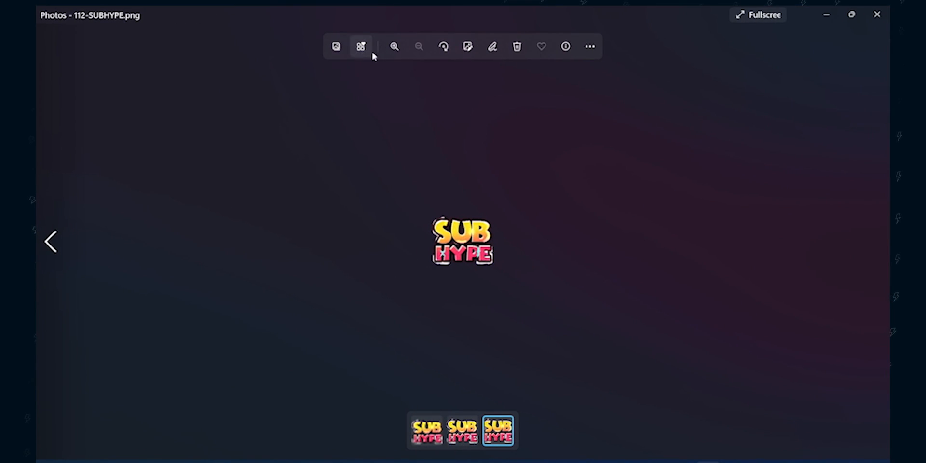
left_click(394, 46)
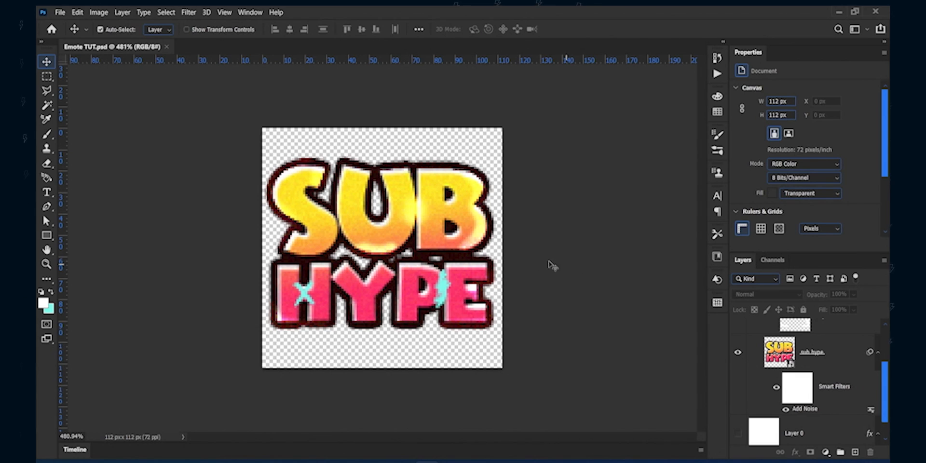
Retype the sub hype smart object's text as GG, scale it up and position it.
left_click(813, 352)
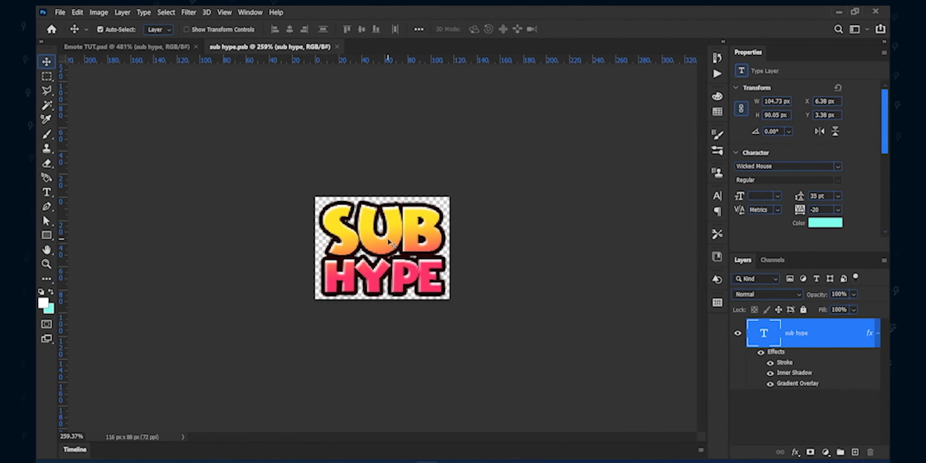
left_click(47, 192)
type("GG")
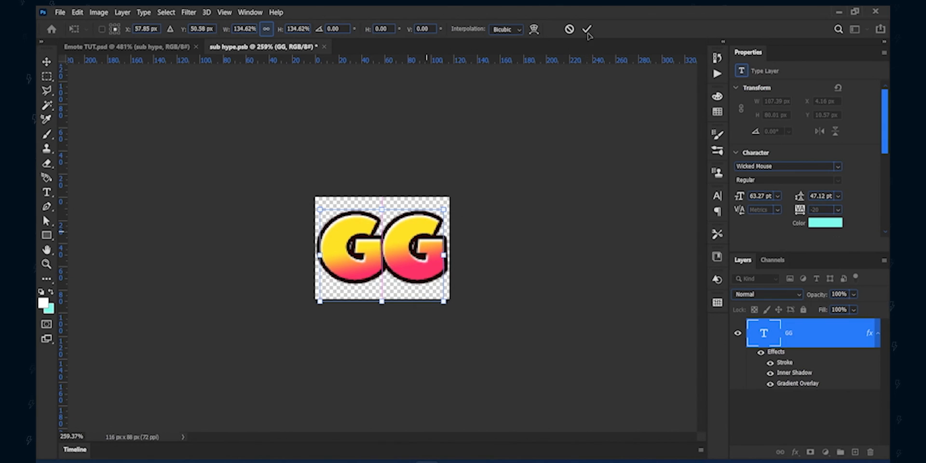
left_click(586, 30)
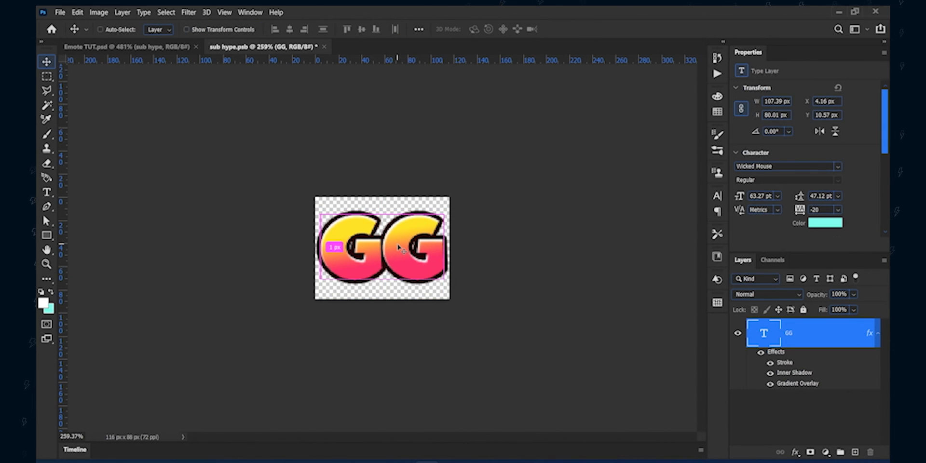
left_click(118, 46)
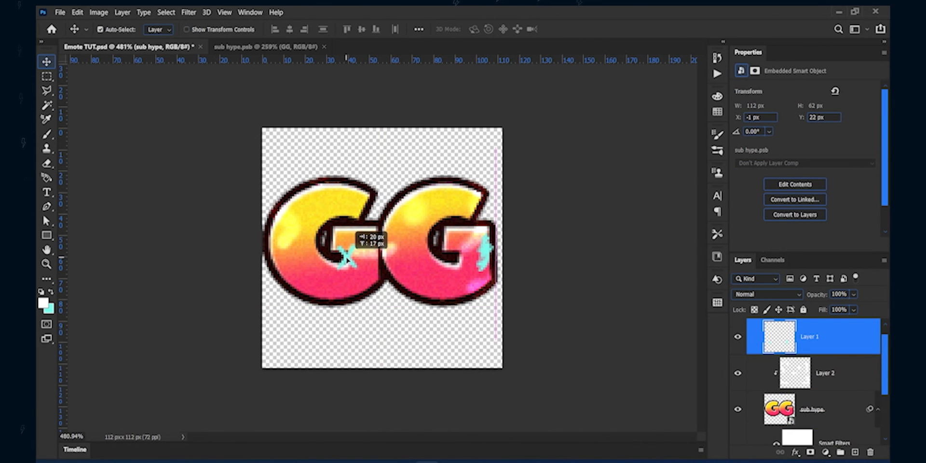
Move the cyan doodles onto the GG letters and replace the text with an enlarged WOOT.
left_click_drag(345, 257, 358, 215)
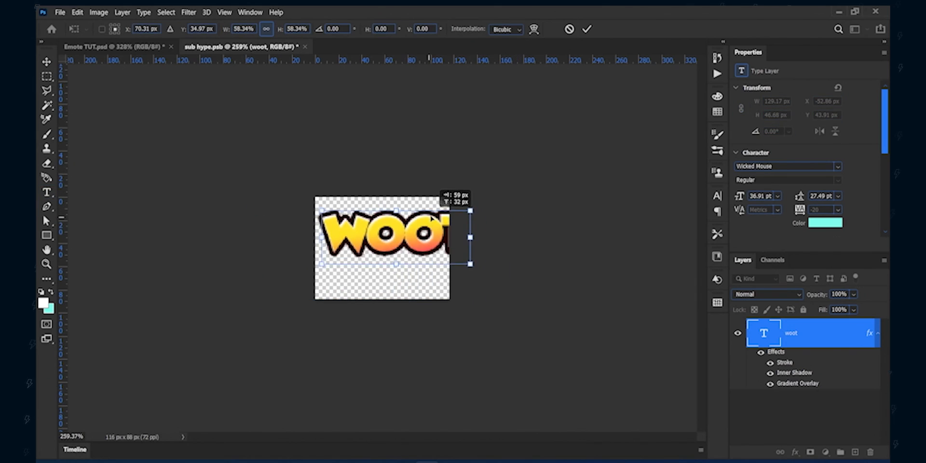
left_click(115, 47)
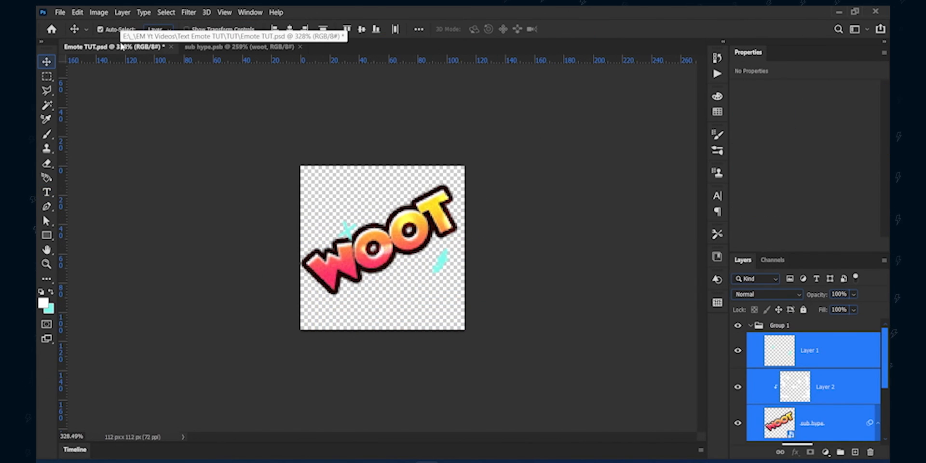
left_click(248, 47)
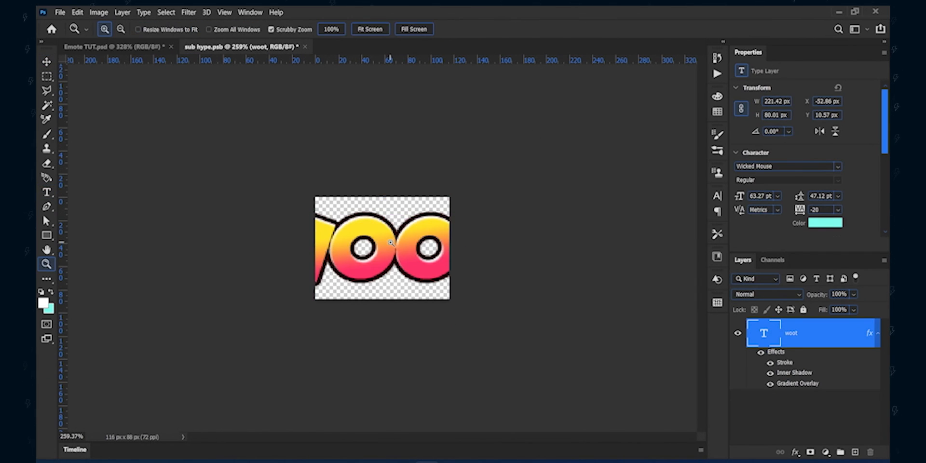